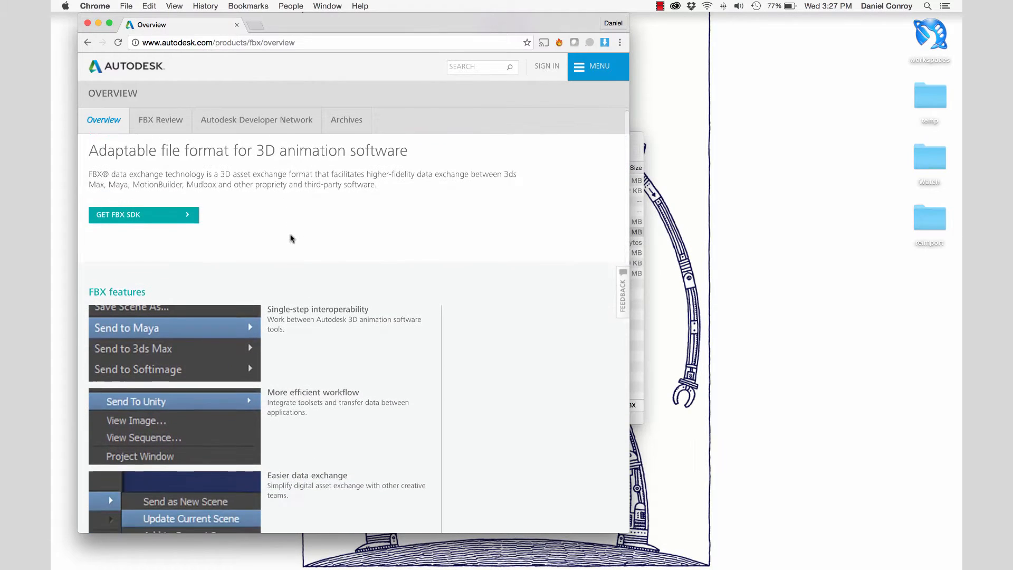
Browse Autodesk's FBX overview, then FBX Review's page down to its desktop and mobile downloads
scroll("down", 3)
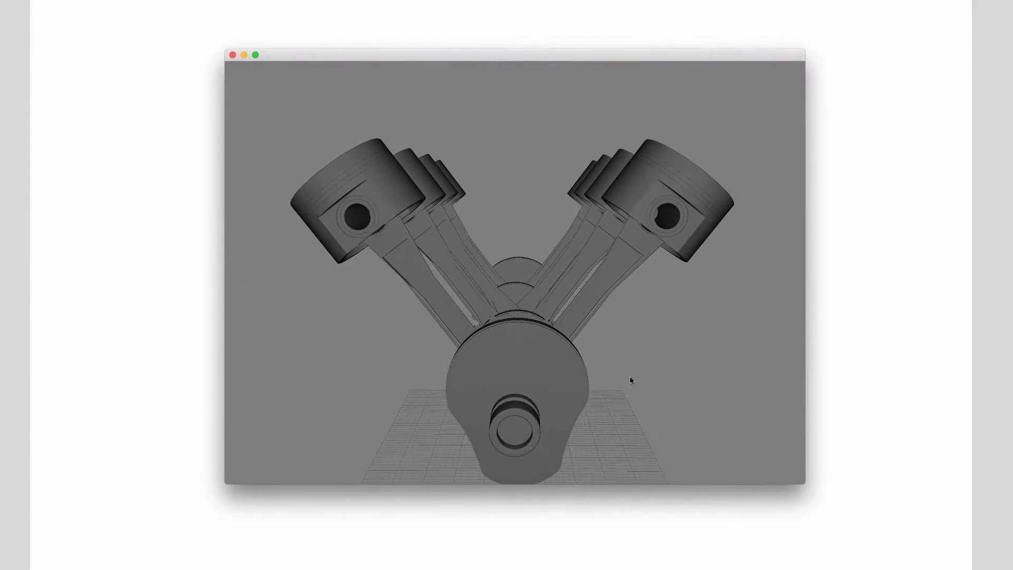
left_click_drag(632, 381, 586, 349)
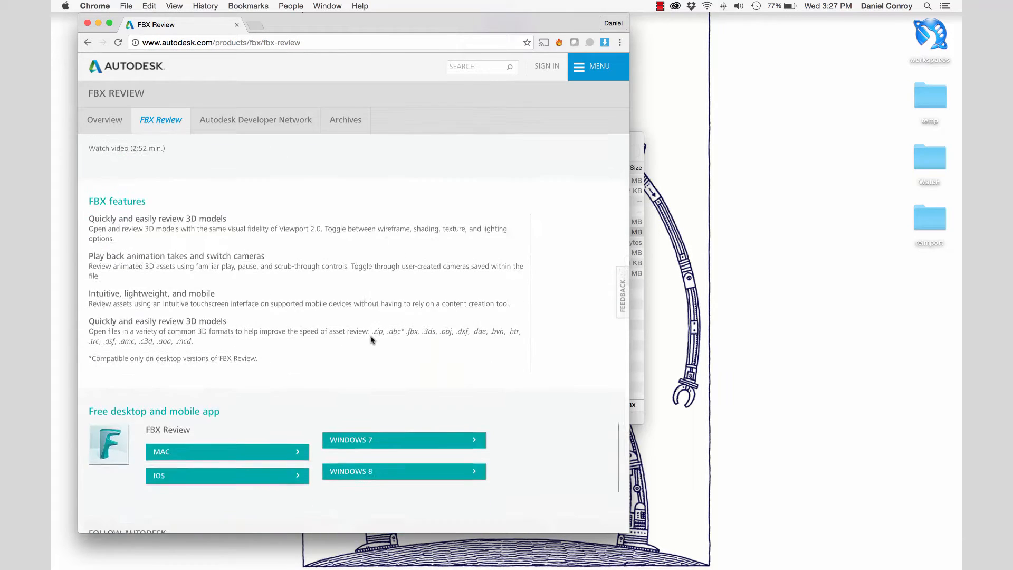
scroll("down", 3)
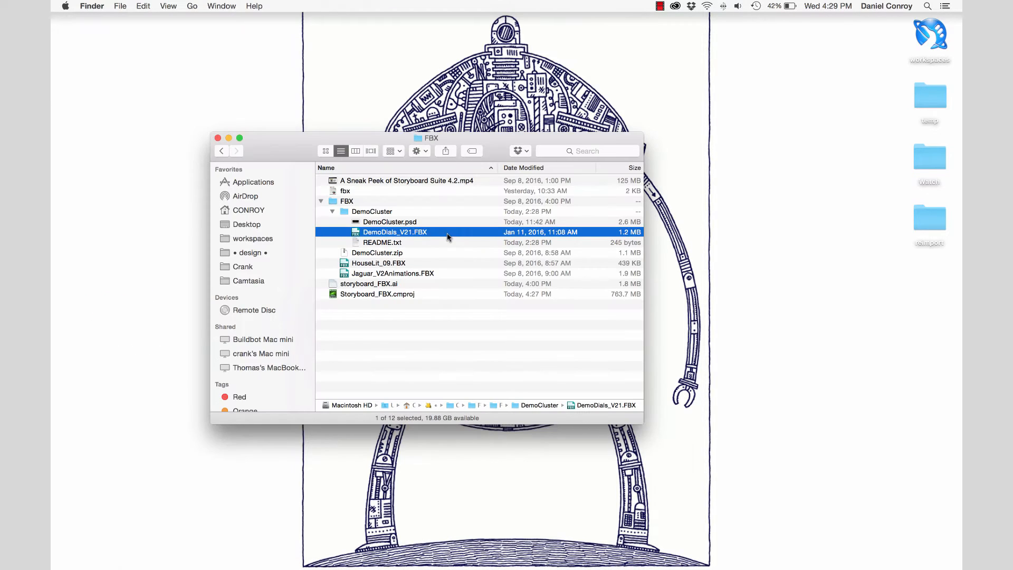
Open DemoDials_V21.FBX from the DemoCluster folder in FBX Review
double_click(394, 231)
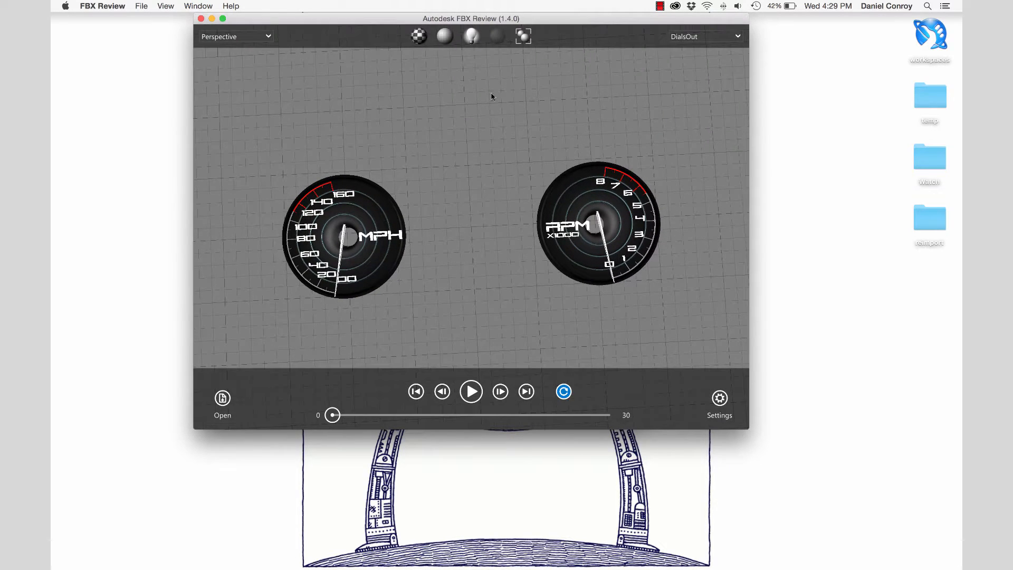
Show the wireframe overlay, preview the DialsOut take, and scrub DialsIn to its end
left_click(443, 36)
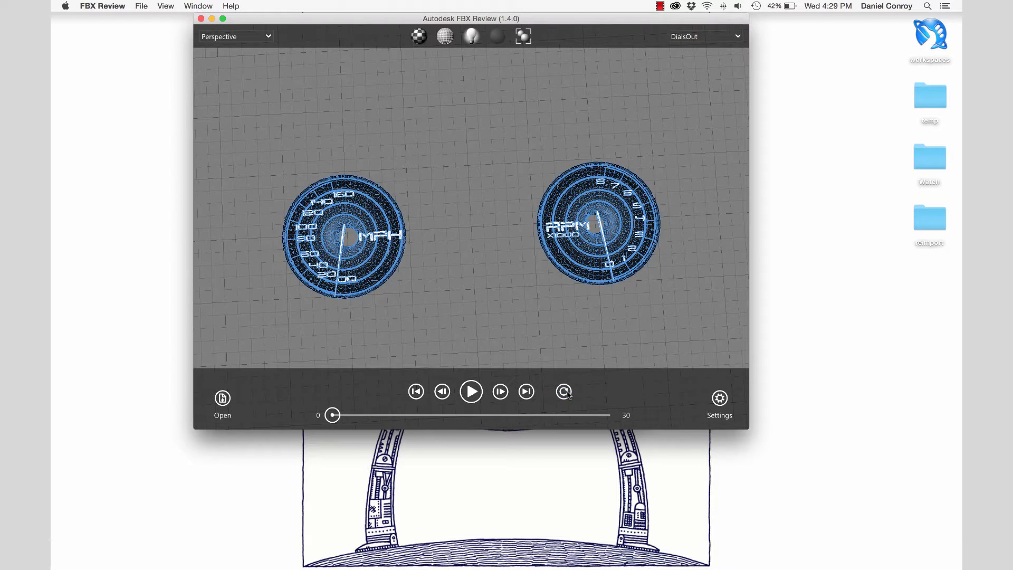
left_click(704, 36)
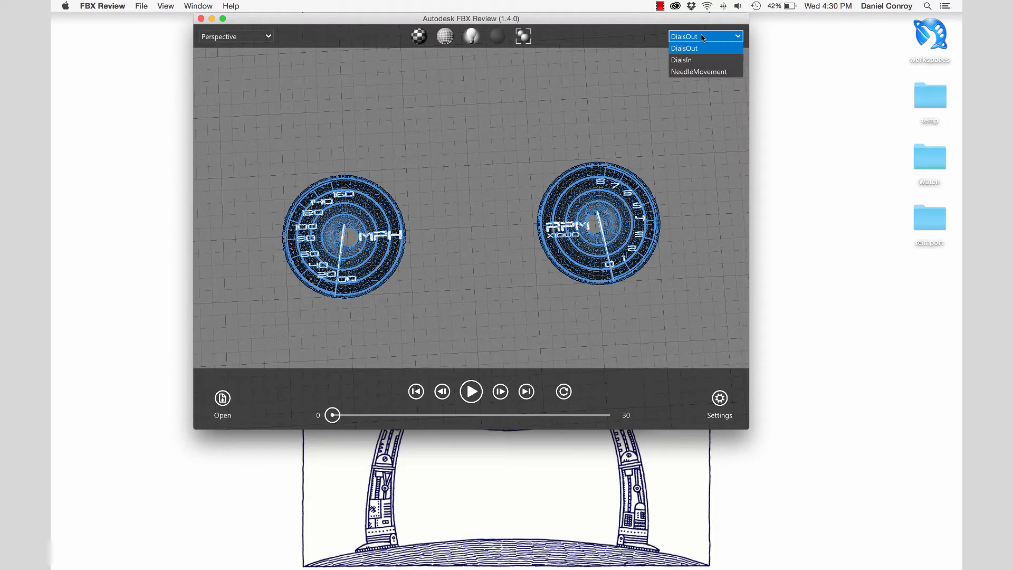
left_click(682, 48)
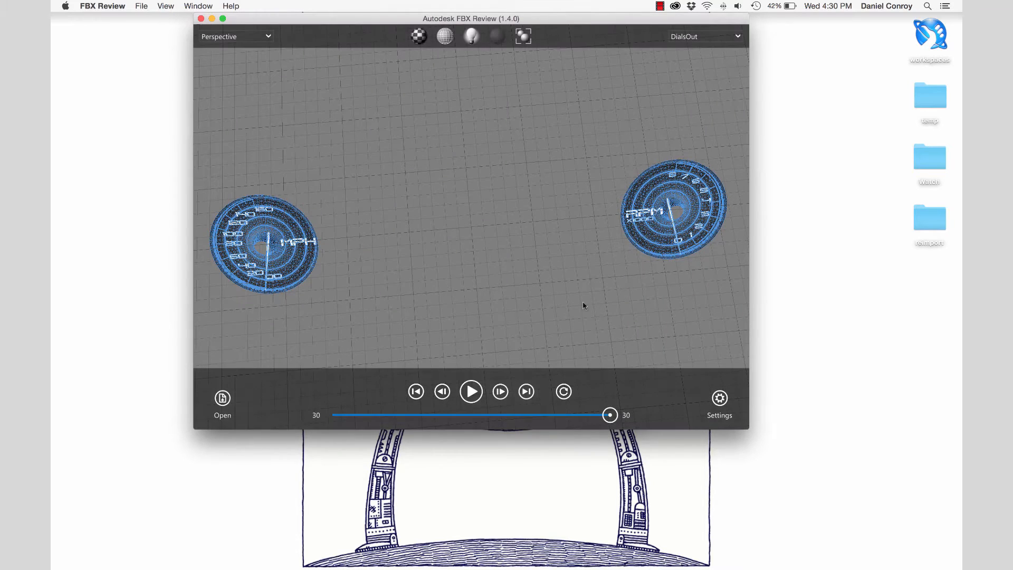
left_click(705, 36)
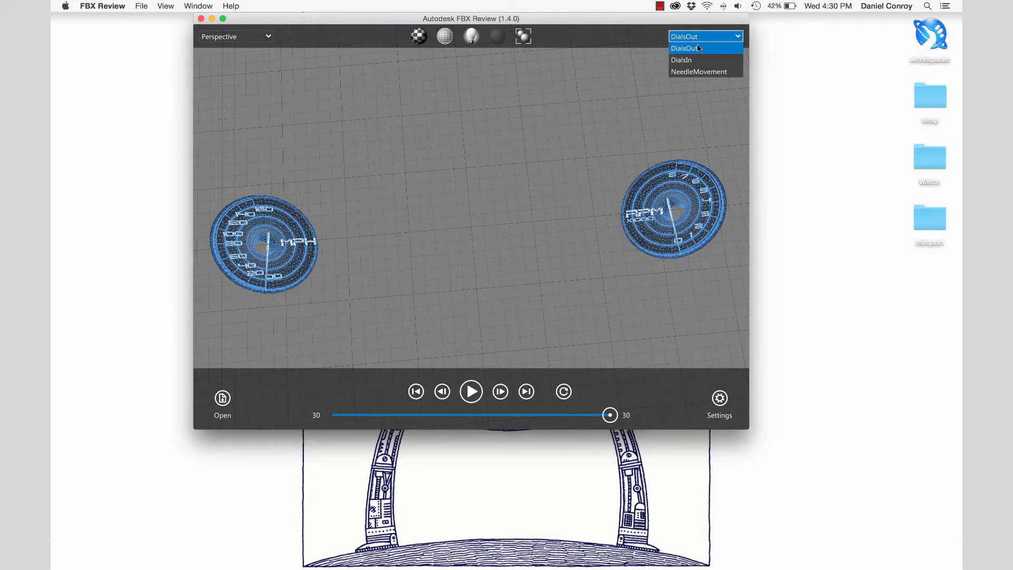
left_click(682, 60)
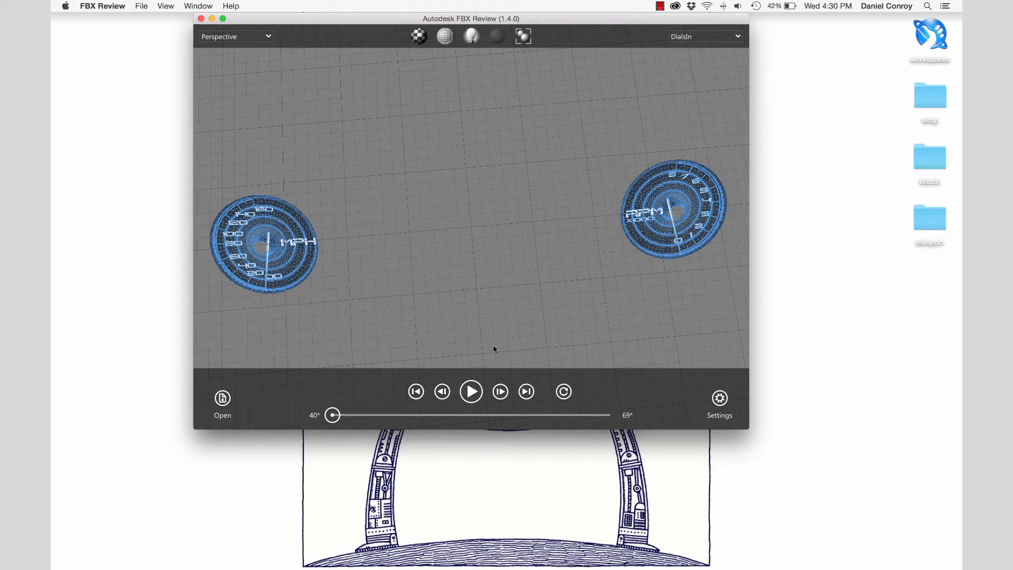
left_click_drag(333, 414, 609, 414)
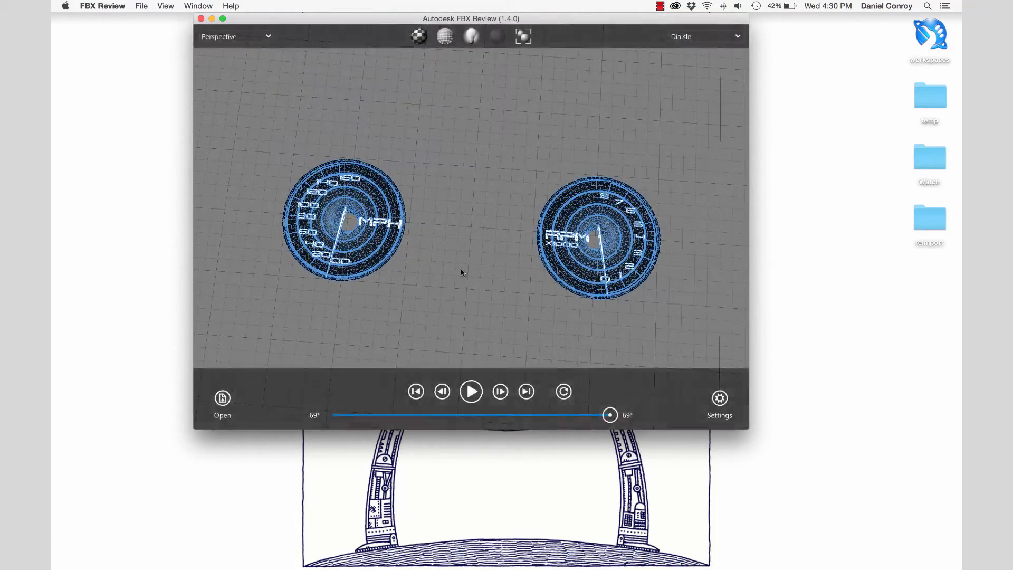
Load the NeedleMovement take, toggle wireframe off, and open DemoCluster.psd from Finder
left_click(703, 36)
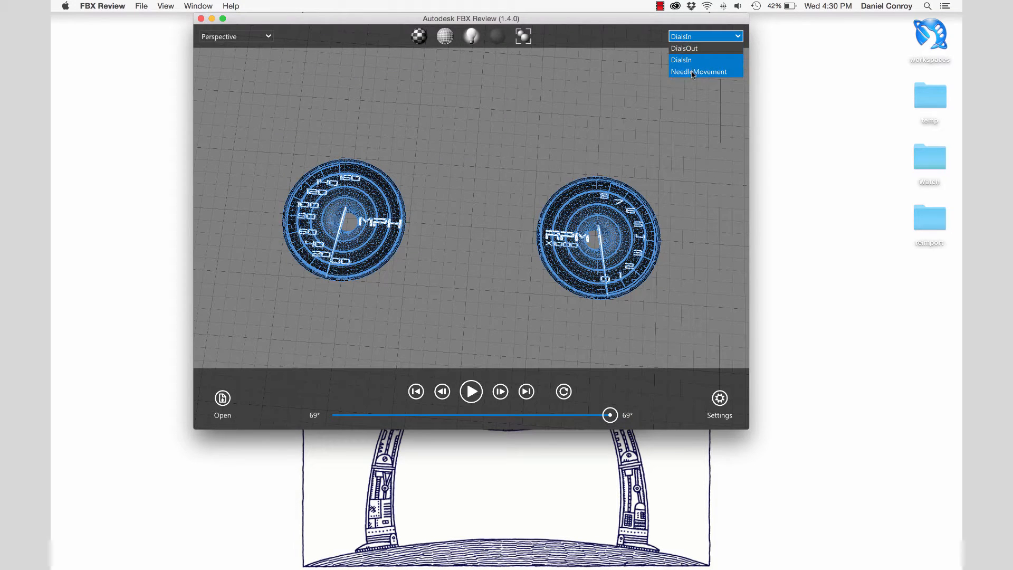
left_click(699, 72)
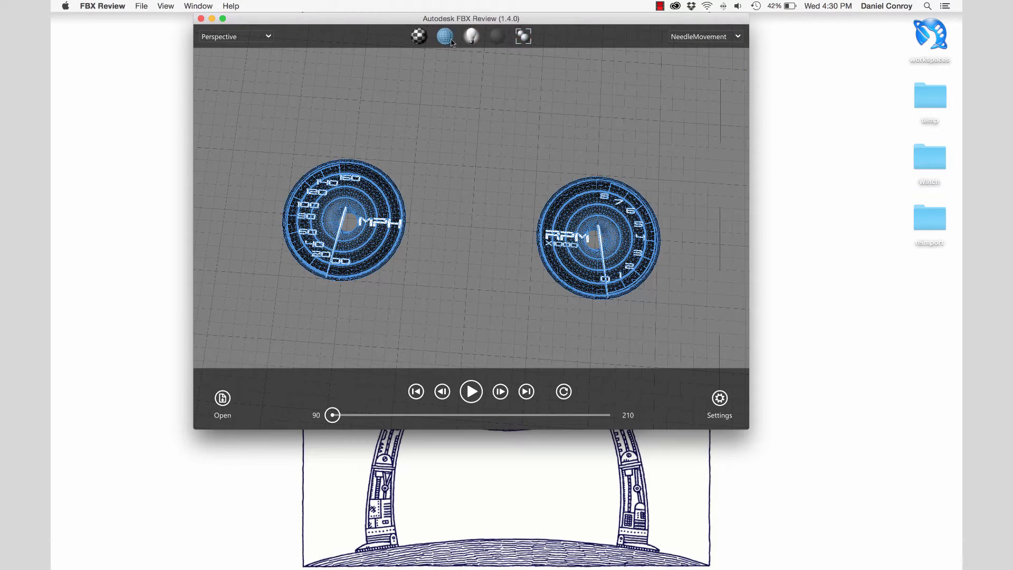
left_click(444, 37)
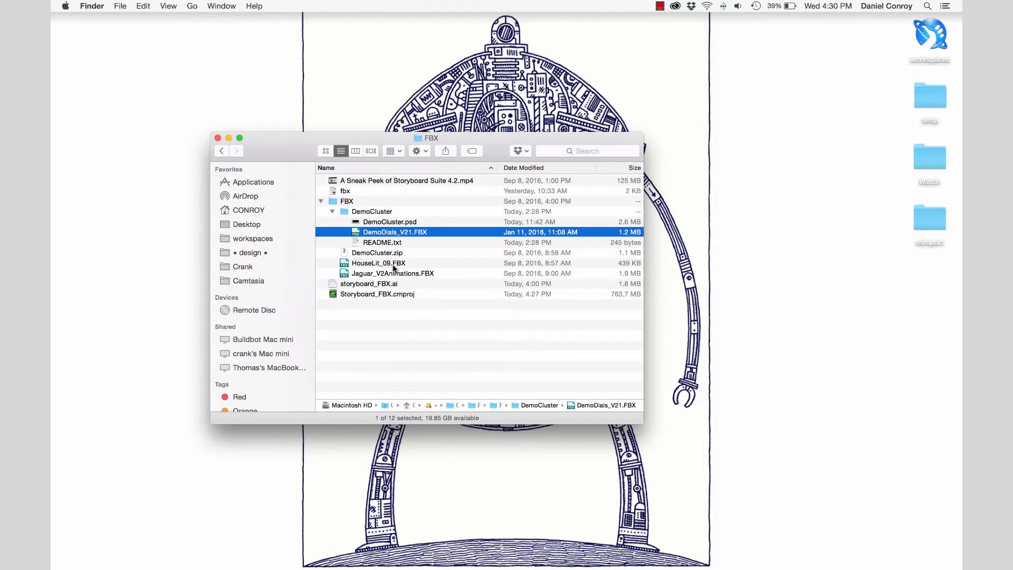
left_click(389, 222)
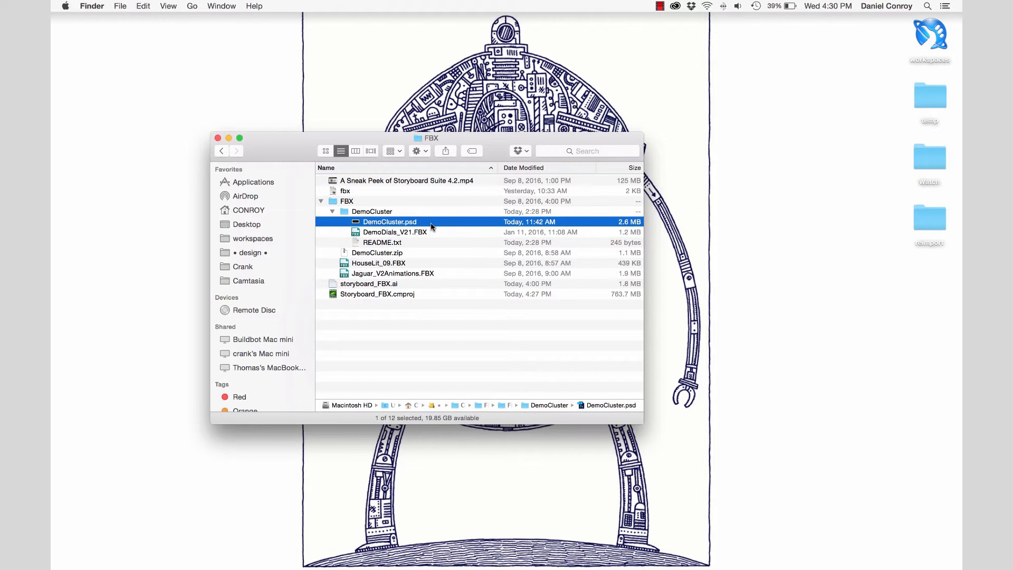
double_click(389, 222)
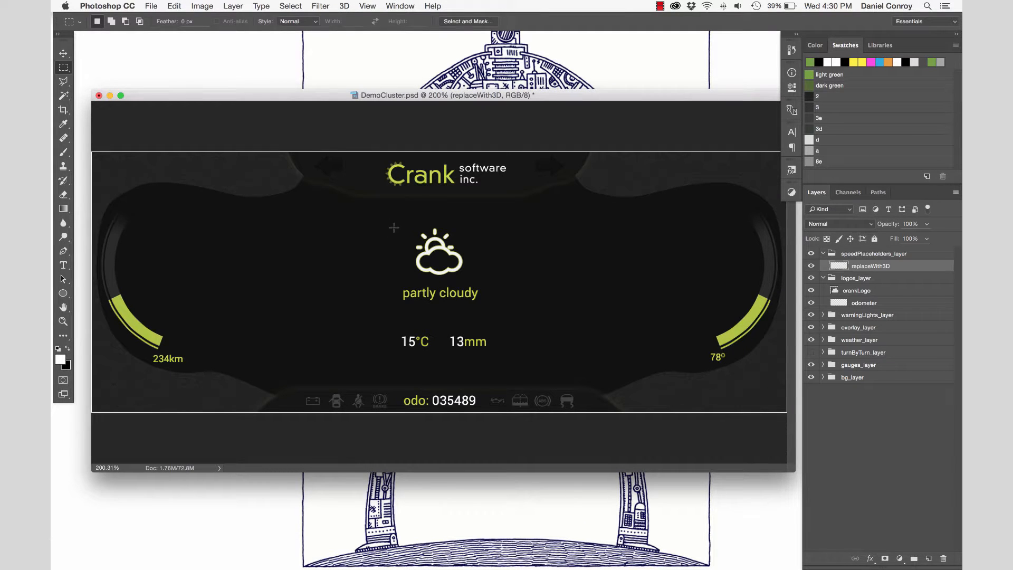
mouse_move(664, 207)
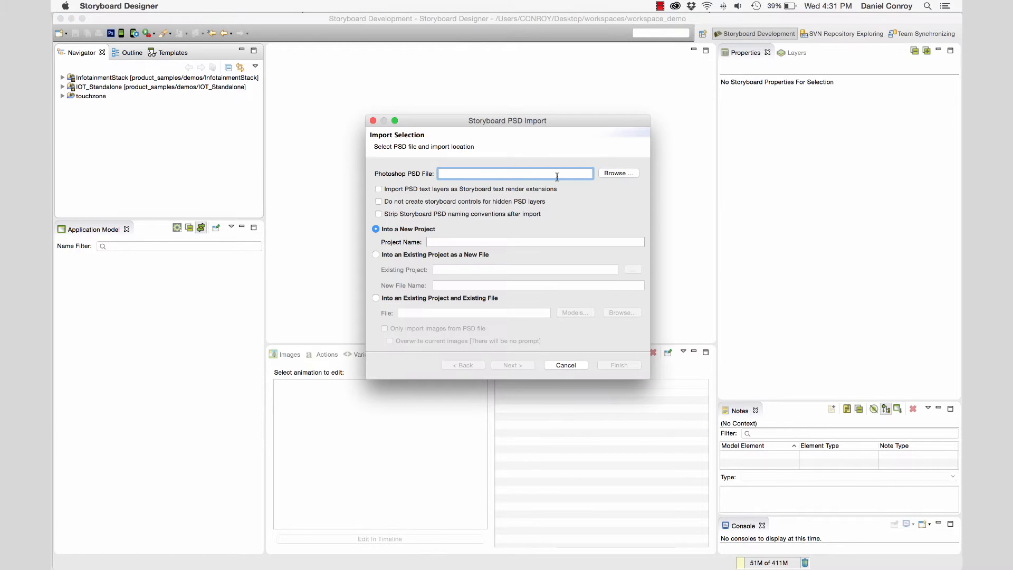
Import Camtasia > FBX > DemoCluster.psd as a new project and open DemoCluster.gde
left_click(616, 172)
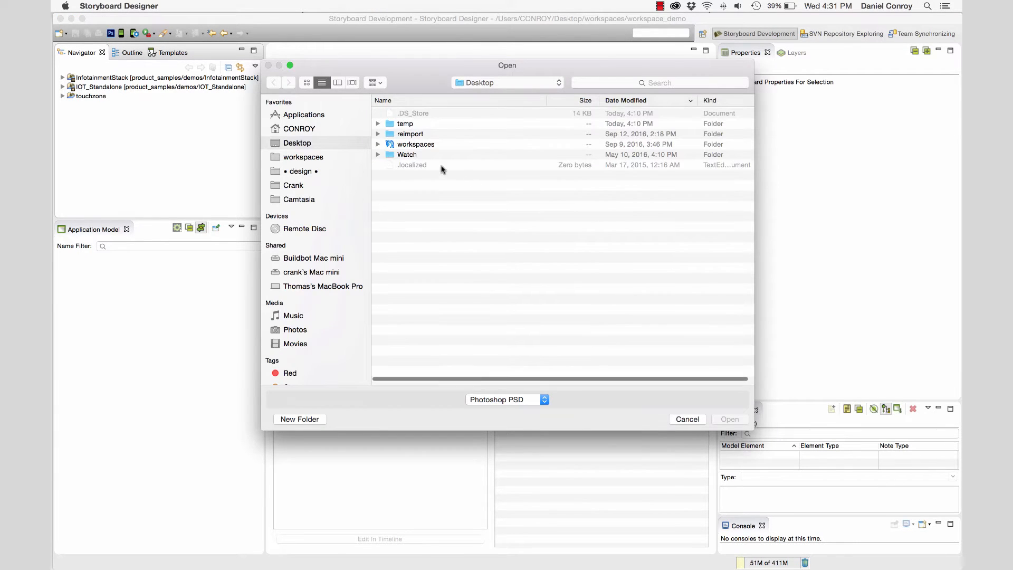
left_click(298, 199)
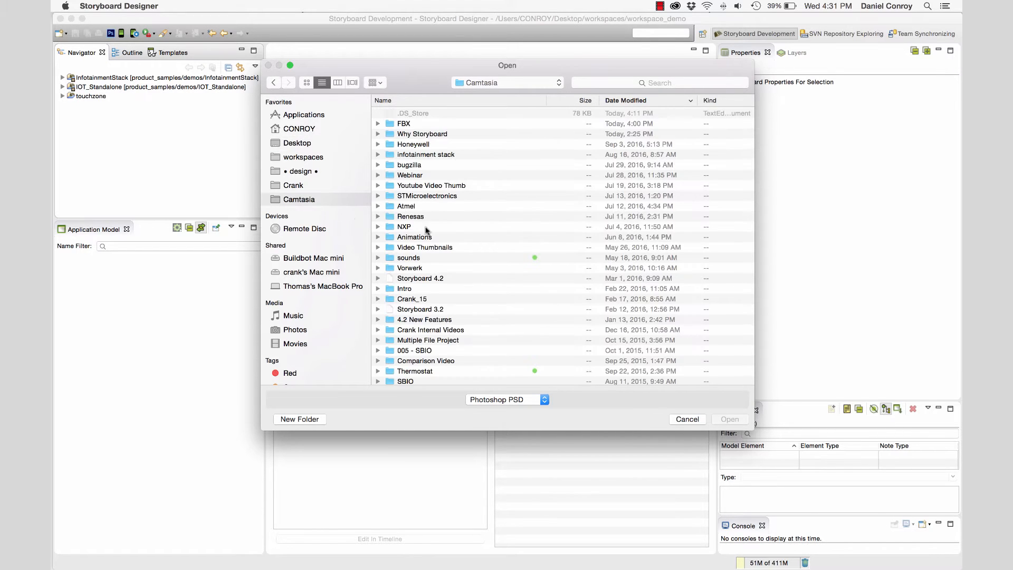
double_click(403, 124)
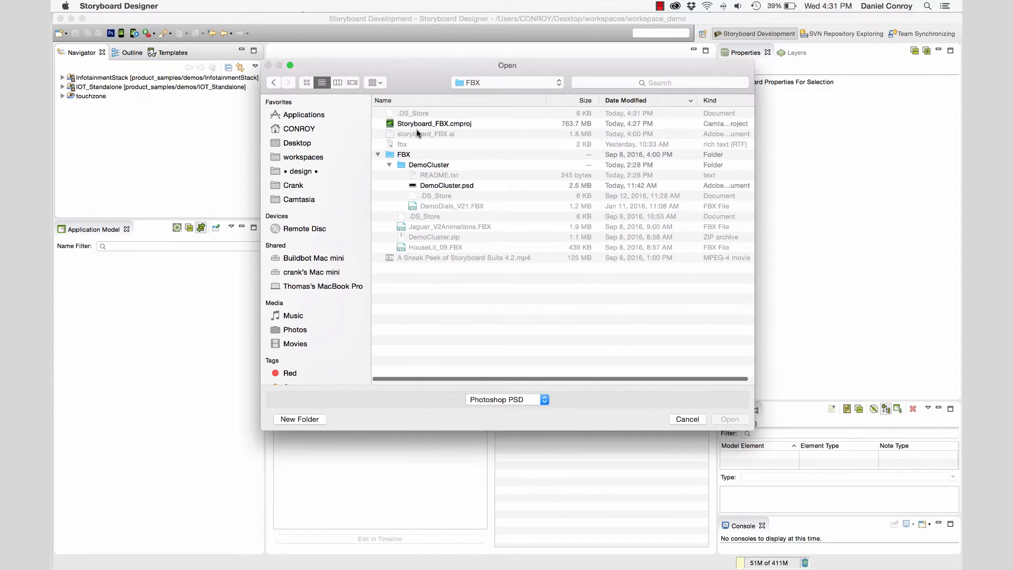
left_click(446, 185)
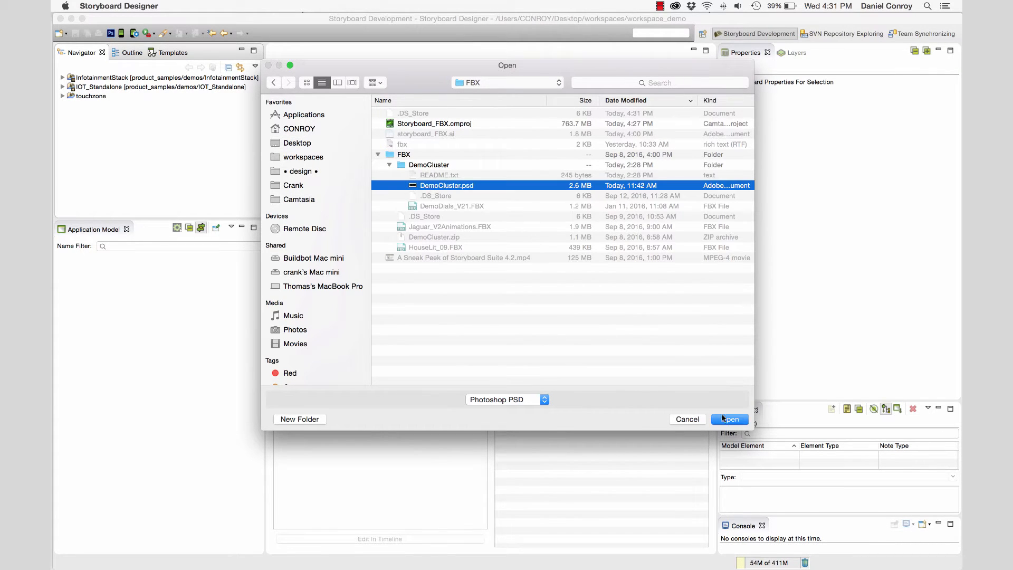
left_click(728, 418)
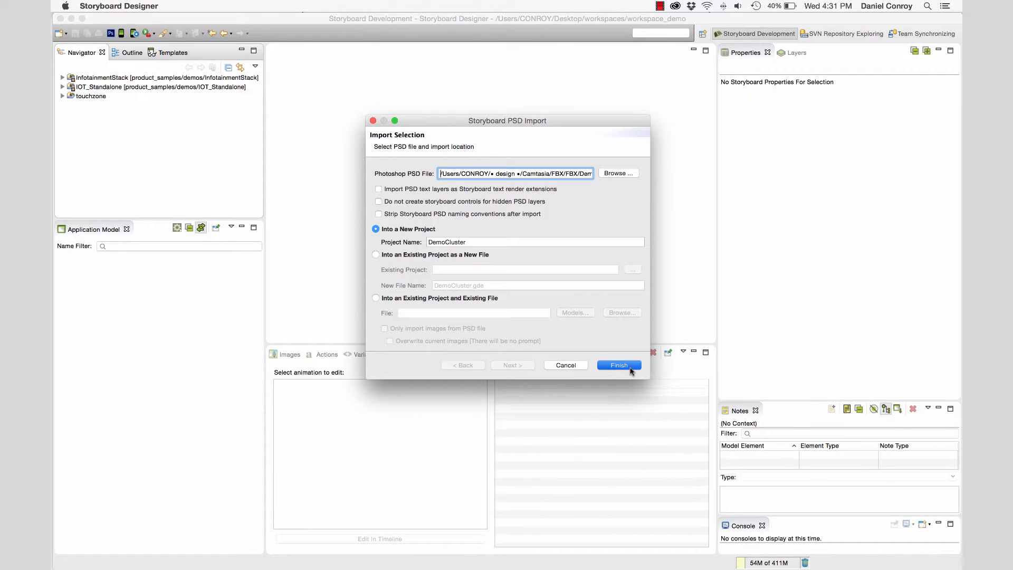
left_click(617, 365)
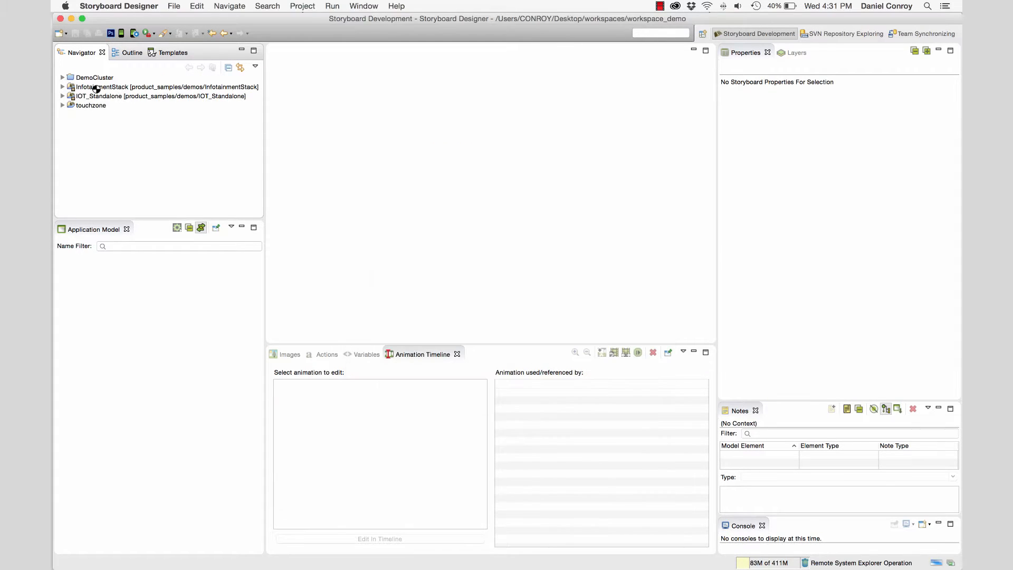
double_click(93, 77)
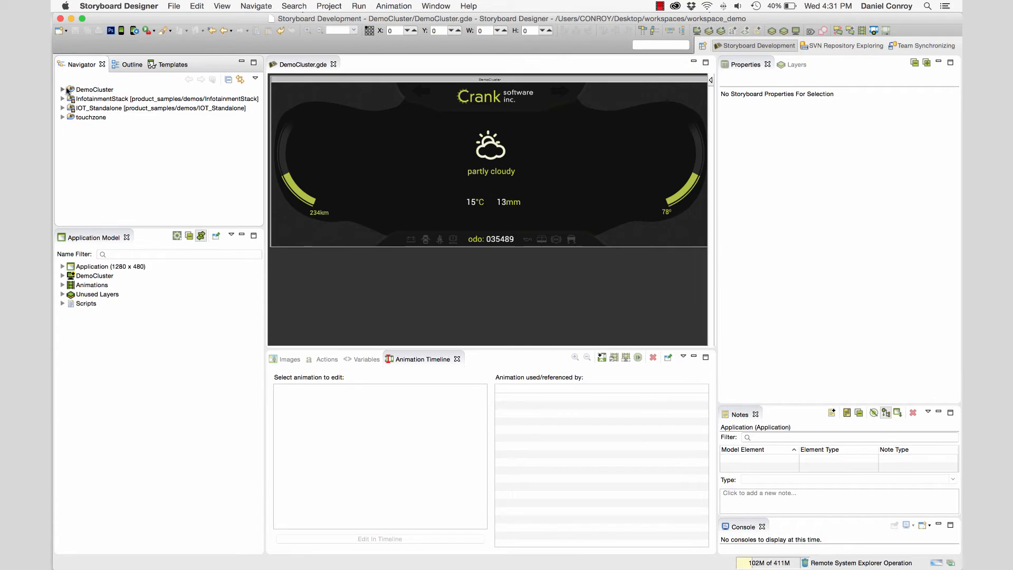
Expand DemoCluster in the Application Model, select weather_layer, and expand all layers
left_click(63, 89)
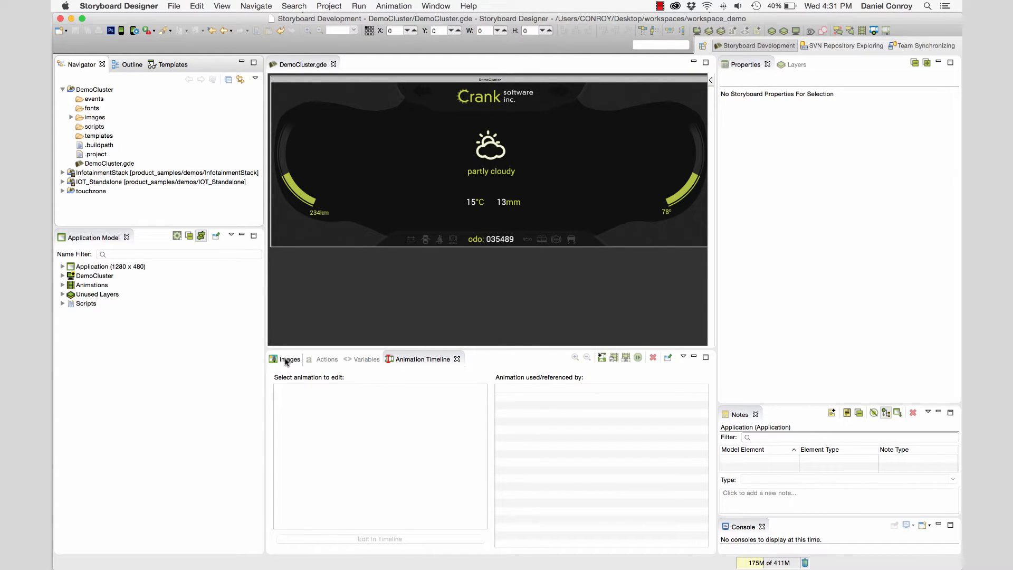
left_click(288, 359)
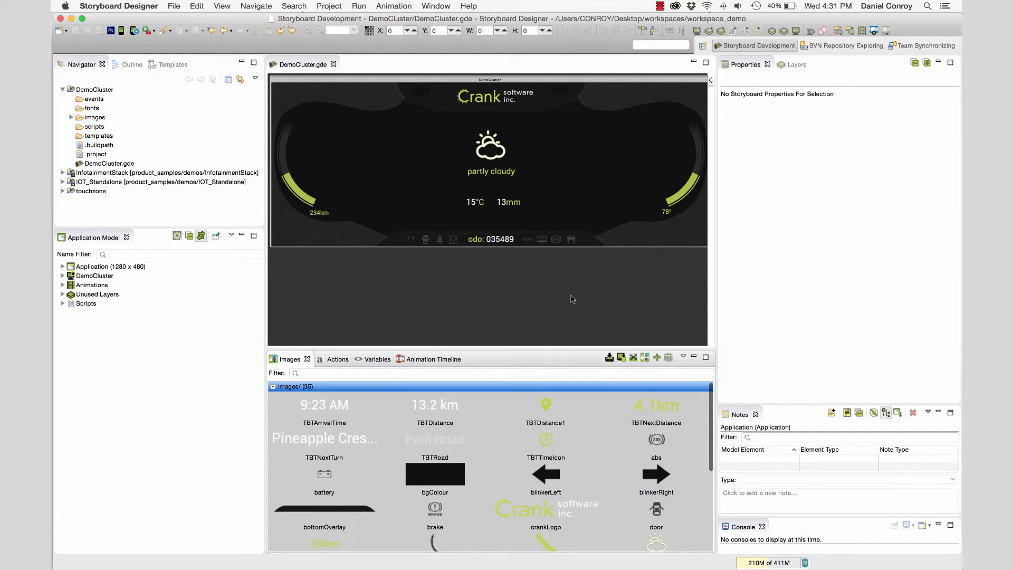
mouse_move(501, 165)
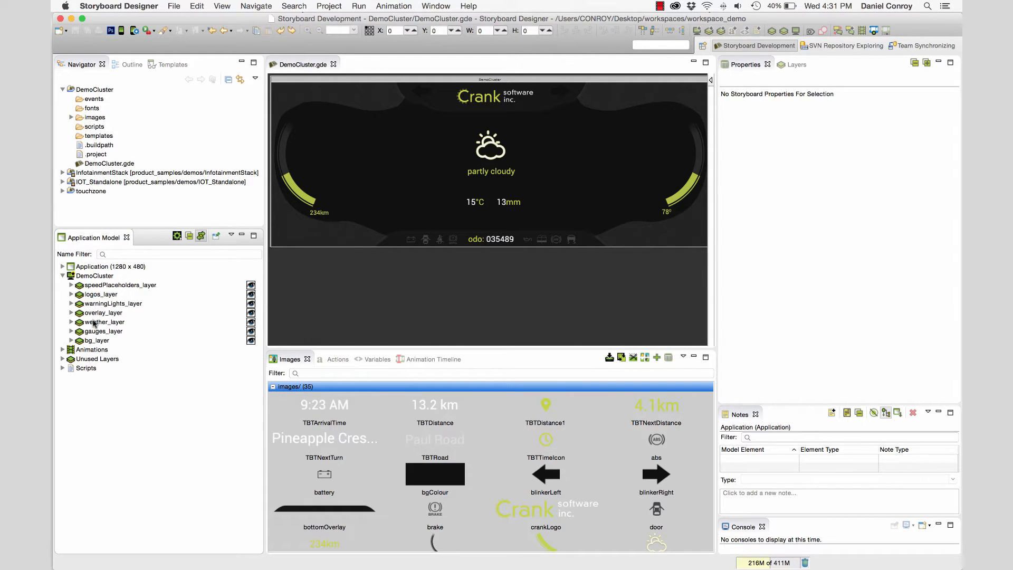
left_click(103, 321)
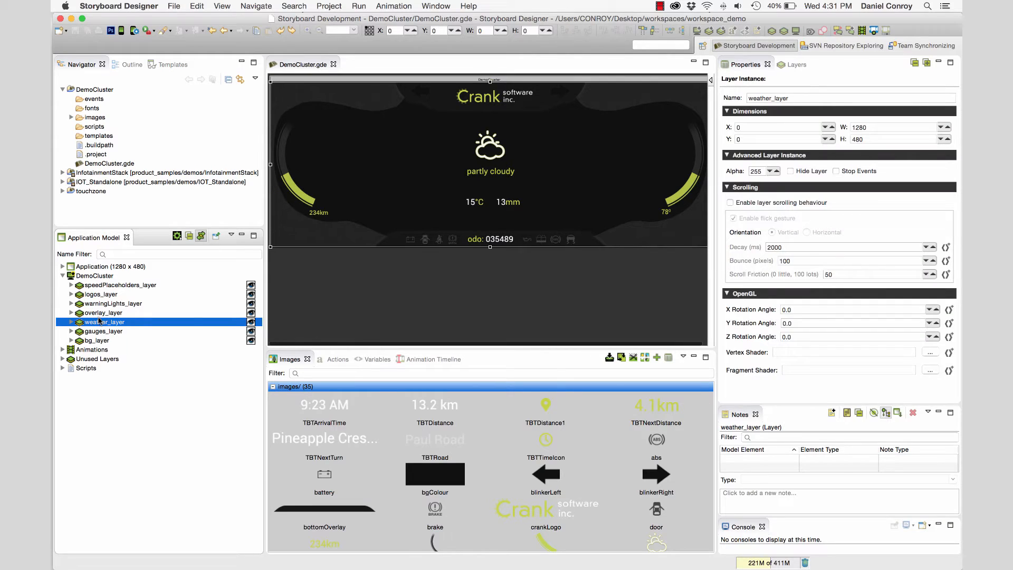
left_click(111, 304)
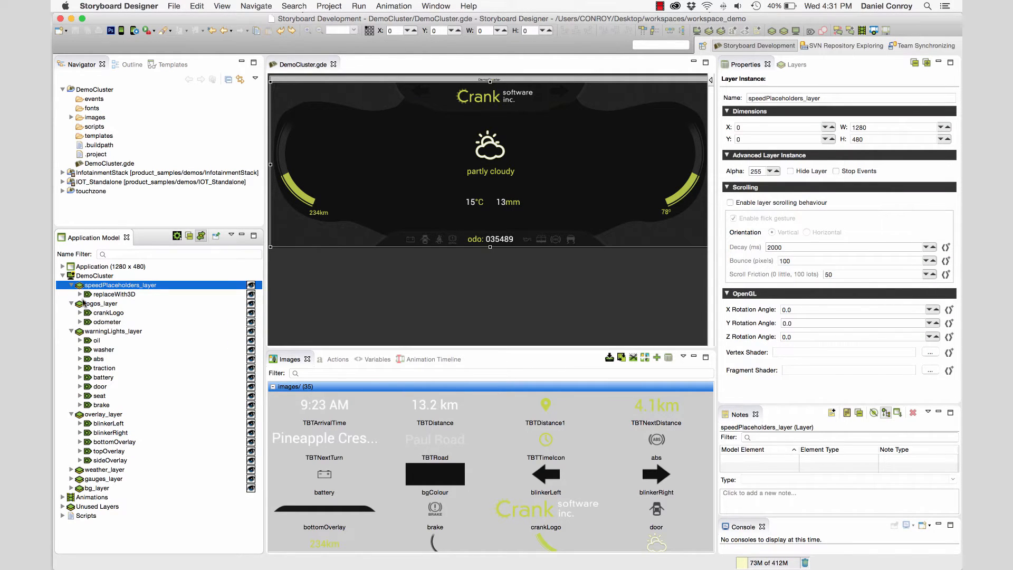
Add a 3D Model render extension to the replaceWith3D control
left_click(113, 294)
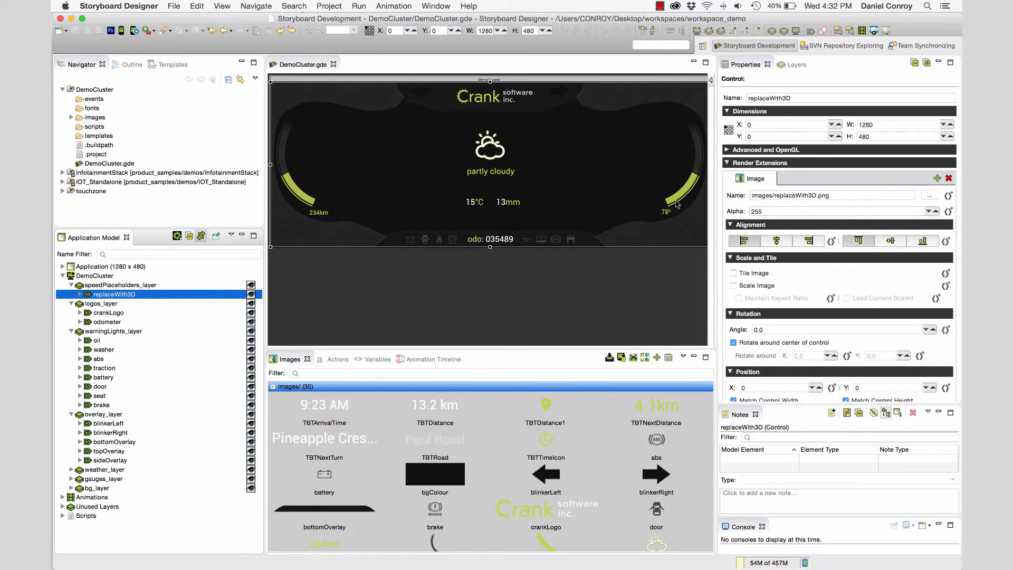
mouse_move(920, 180)
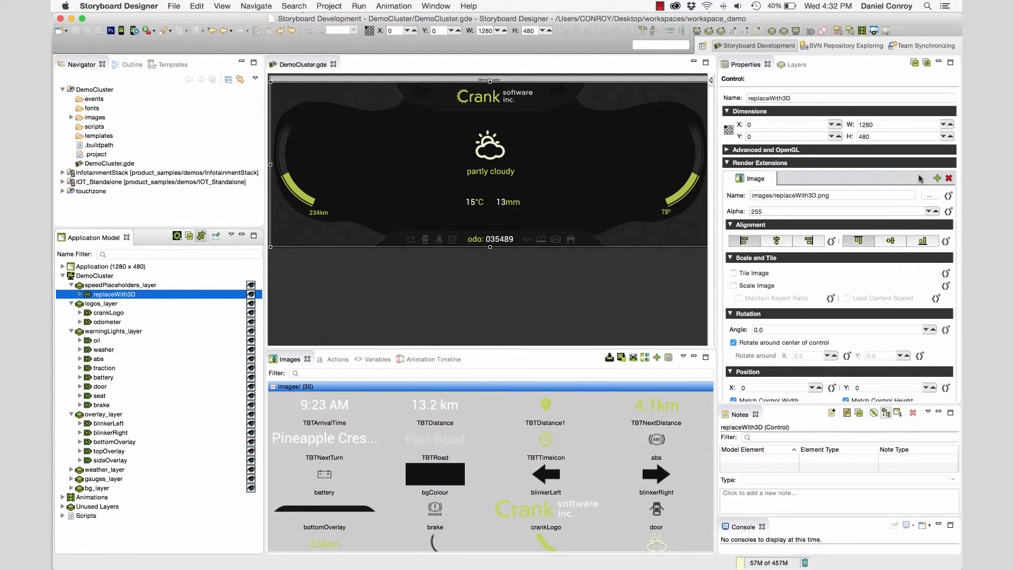
left_click(938, 179)
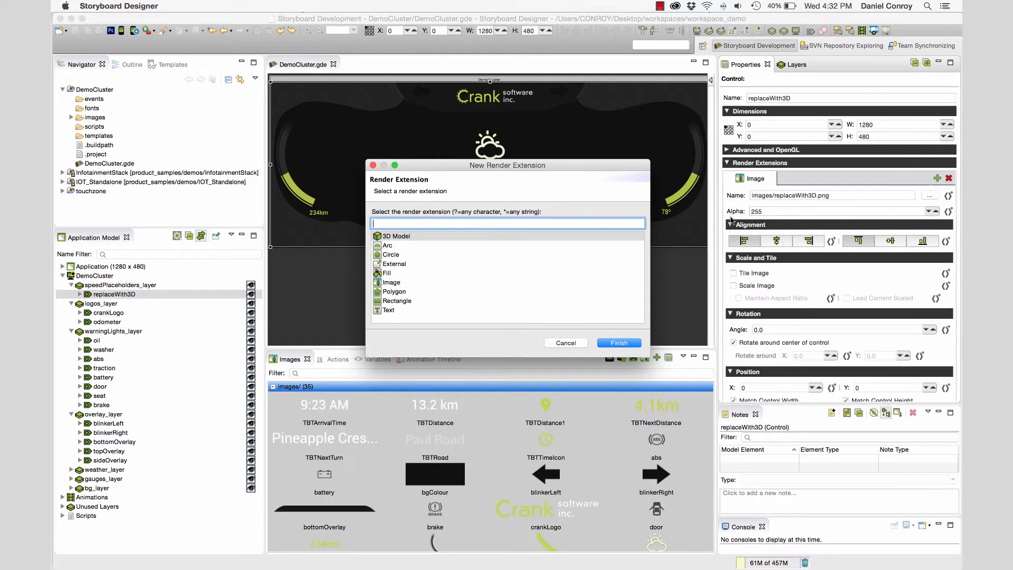
left_click(395, 236)
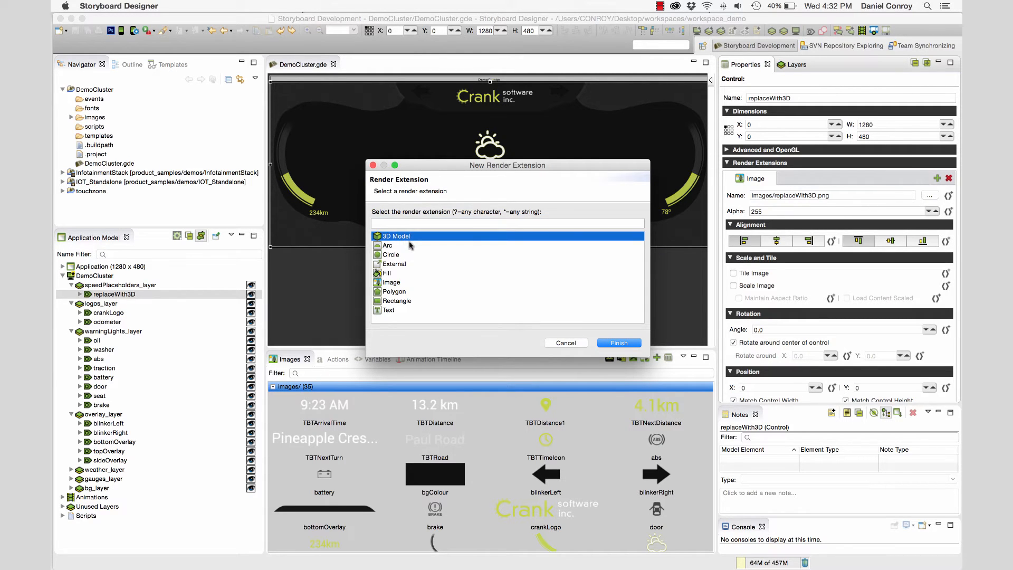
left_click(616, 342)
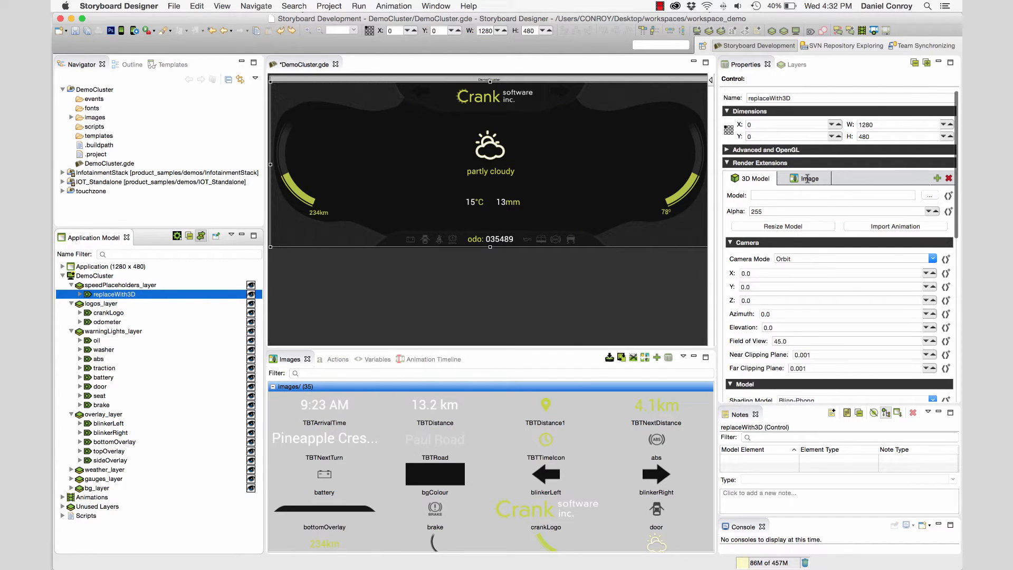
Delete the old Image render extension and bring up the model file selection
left_click(808, 179)
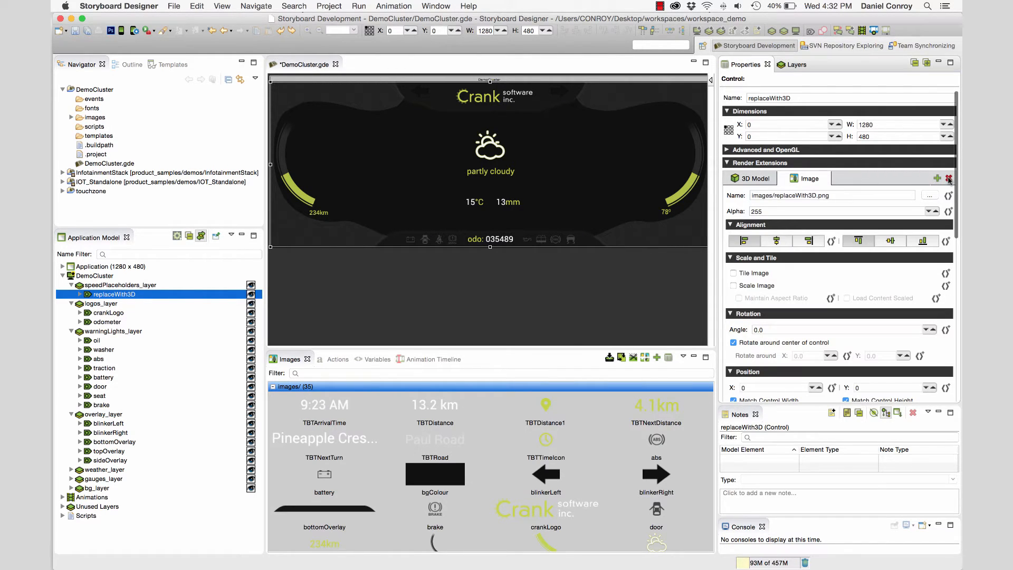
left_click(751, 178)
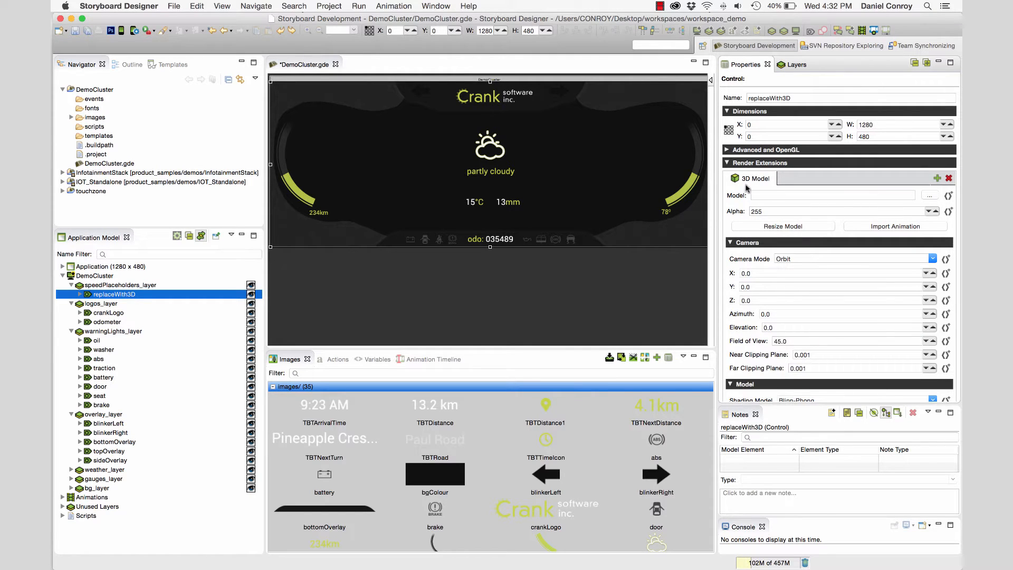
left_click(935, 195)
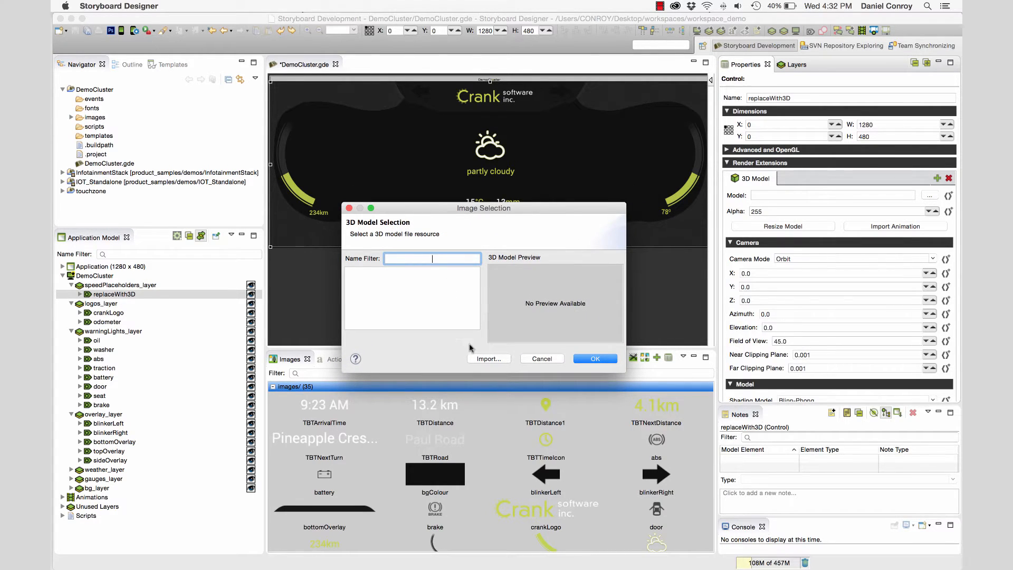
Import DemoDials_V21.FBX and select the resulting DemoDials_V21.ssg model
left_click(488, 358)
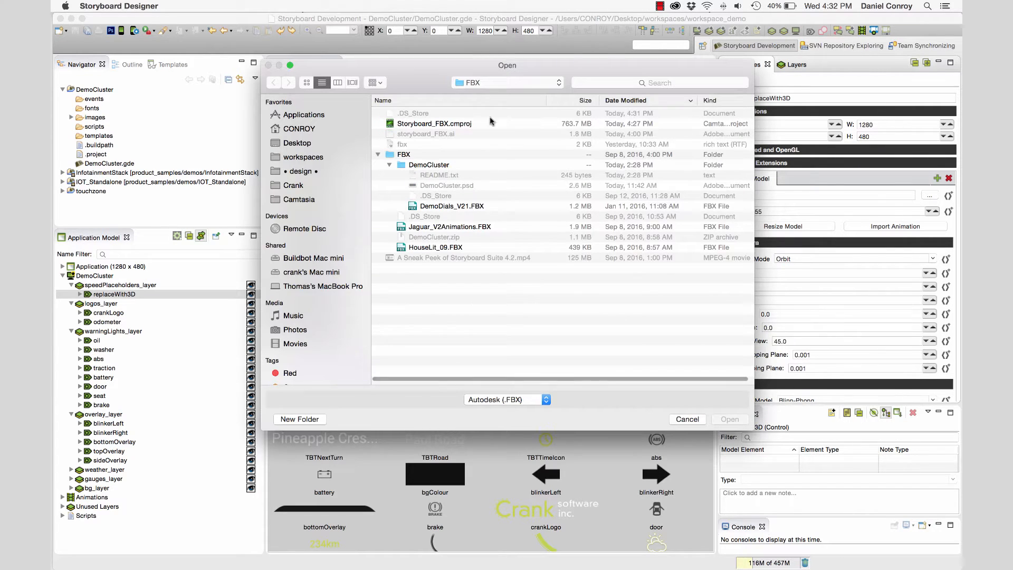
left_click(452, 205)
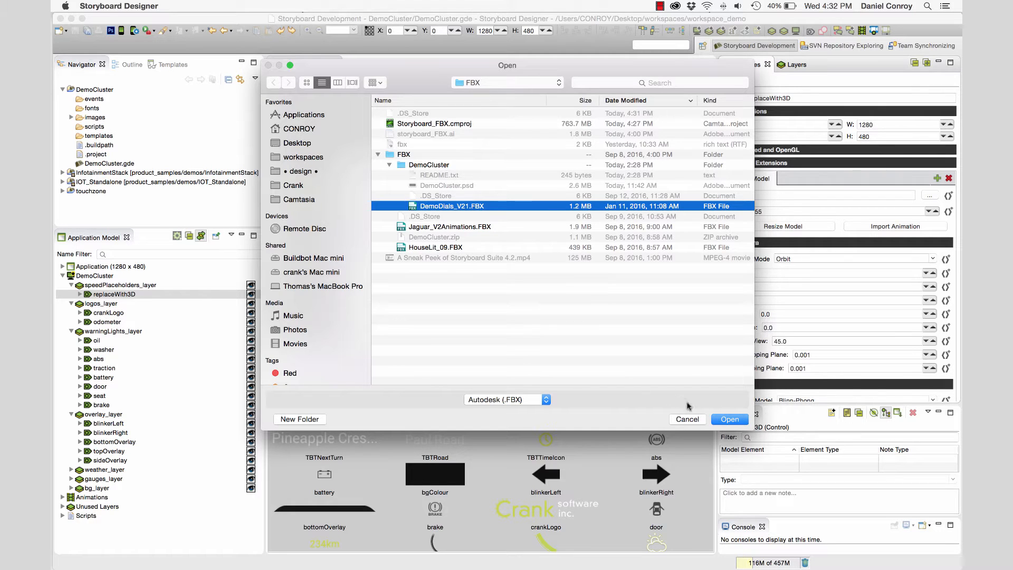
left_click(728, 418)
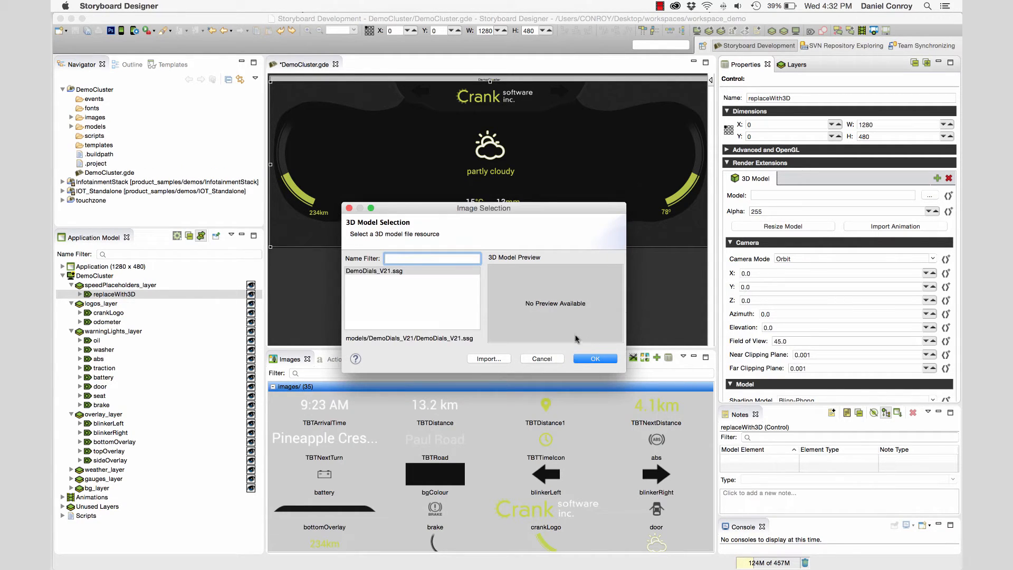
left_click(388, 270)
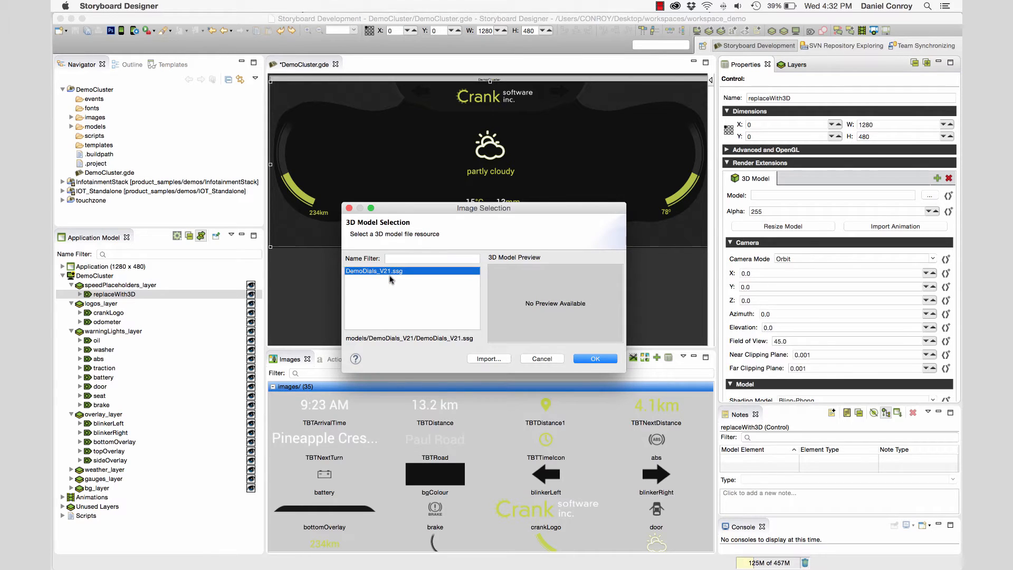
mouse_move(395, 278)
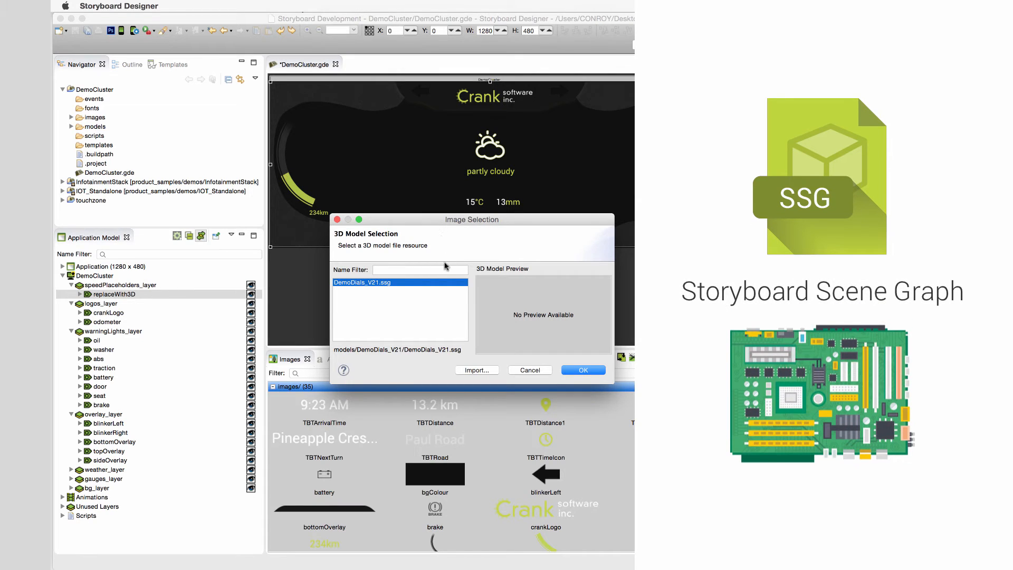
mouse_move(442, 301)
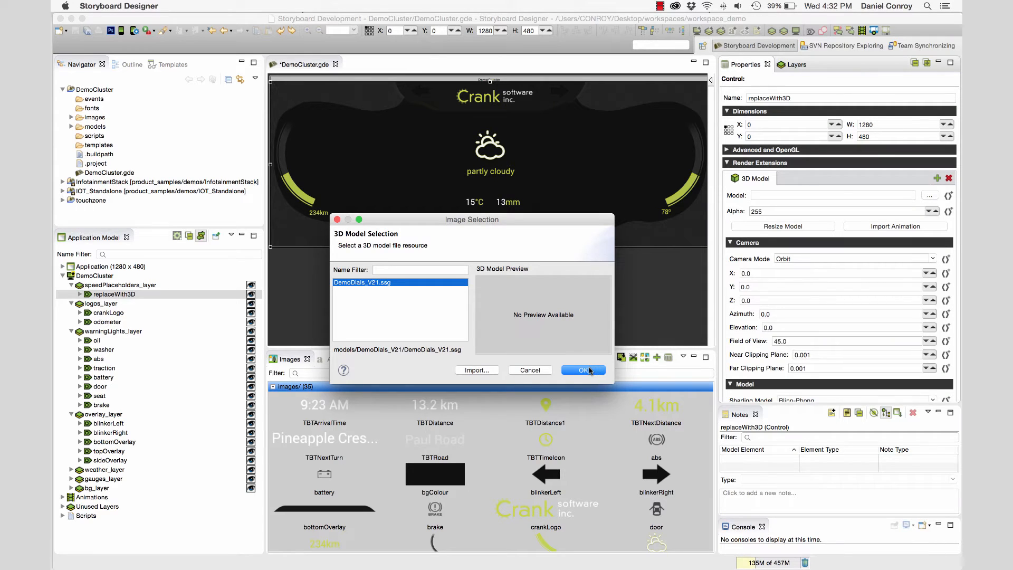
Apply DemoDials_V21.ssg resized to fit, with camera Z 150.0 and far clipping plane 500.0
left_click(582, 370)
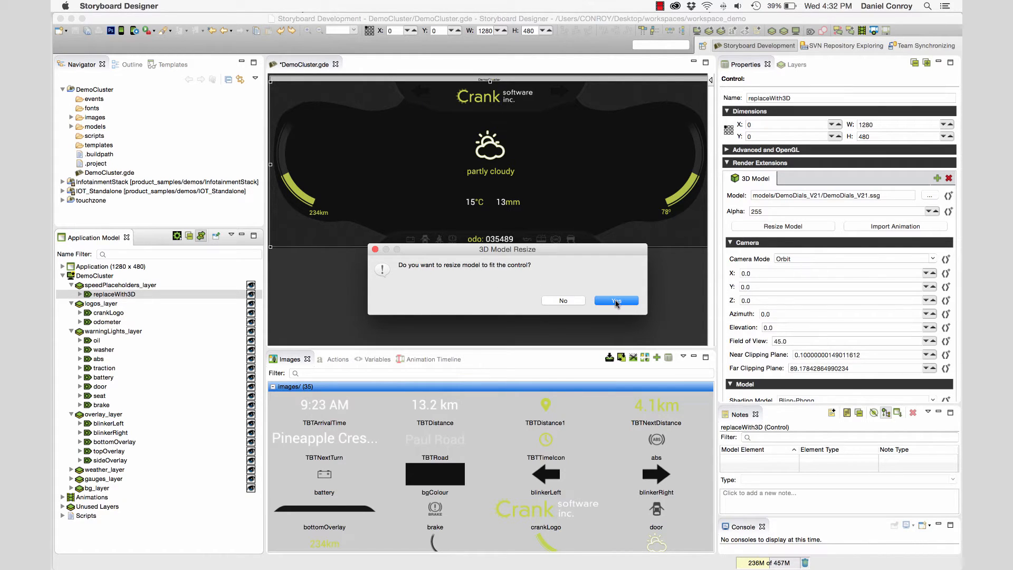
left_click(614, 301)
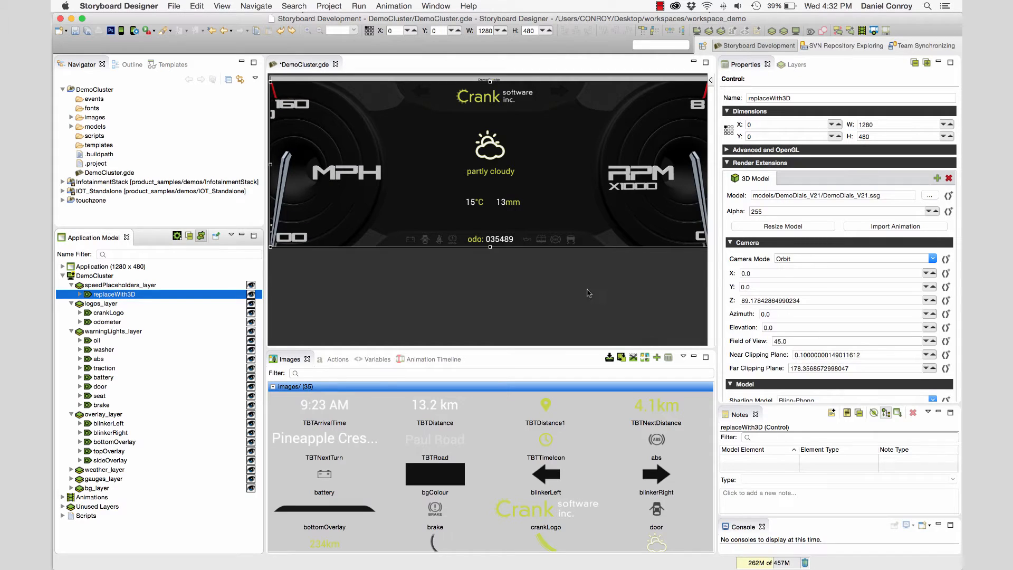
mouse_move(613, 159)
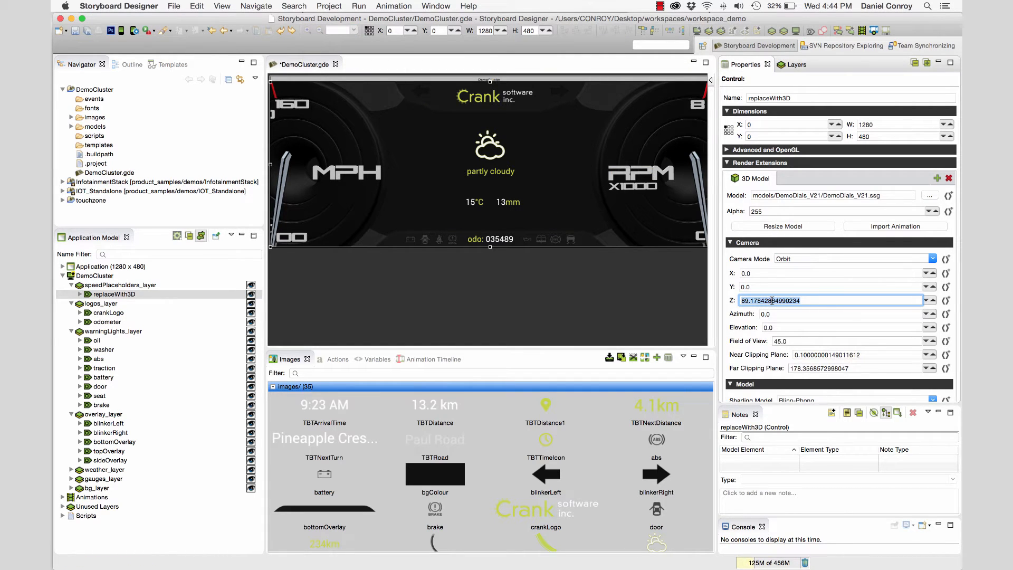
type("150.0")
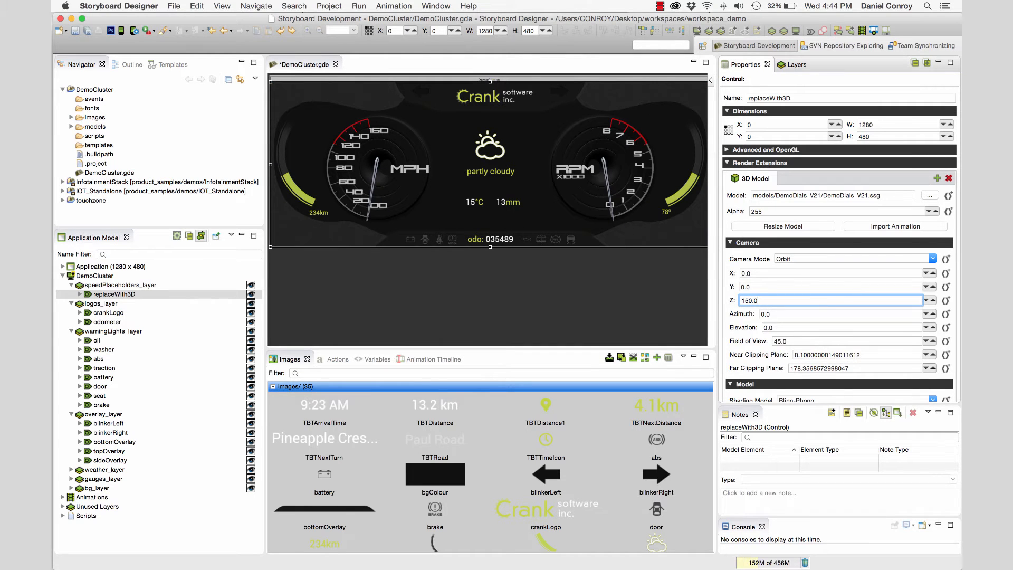
left_click(856, 354)
type("10")
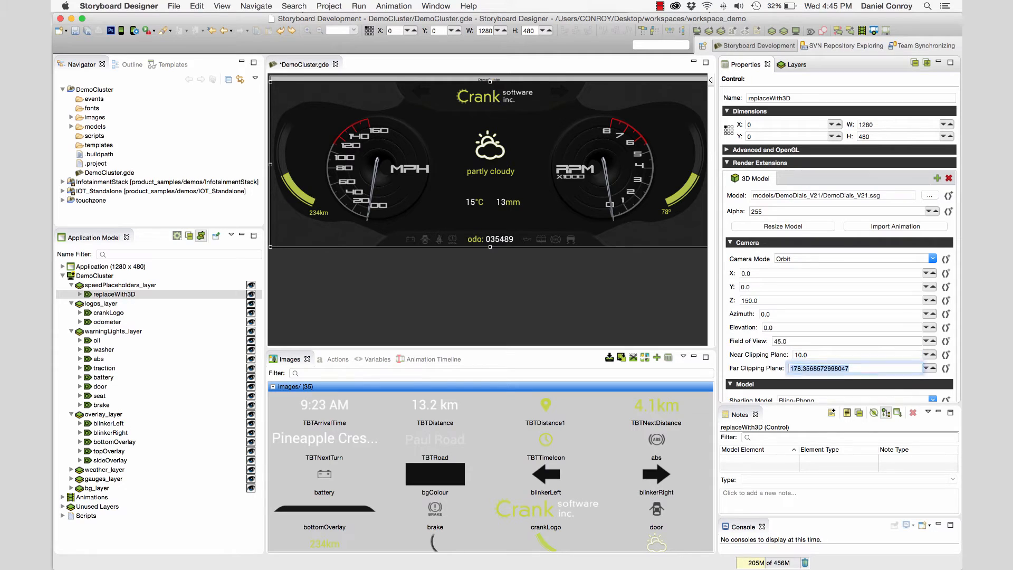
type("500.0")
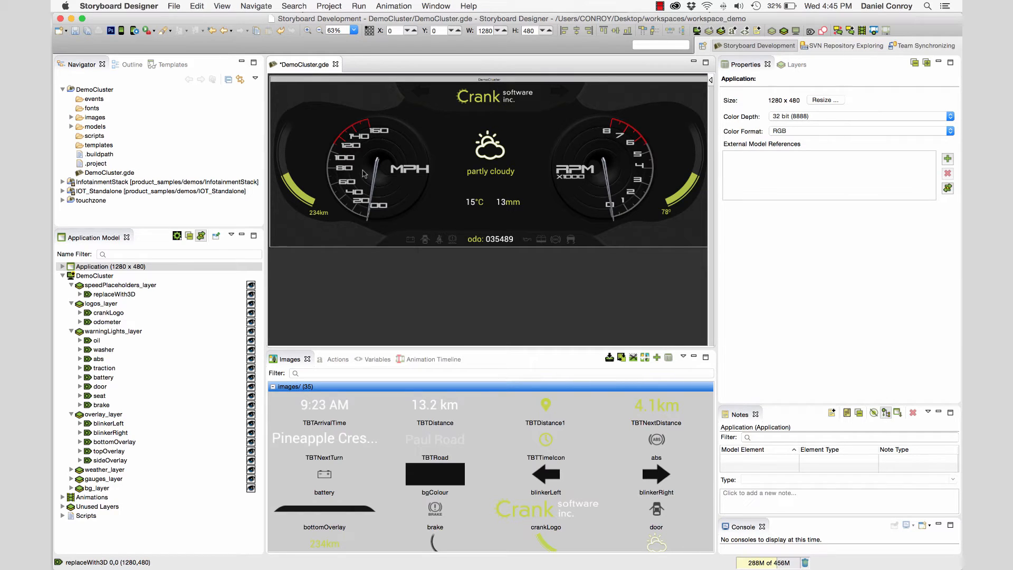
Save and run DemoCluster in the simulator, then close the simulation window
left_click(120, 31)
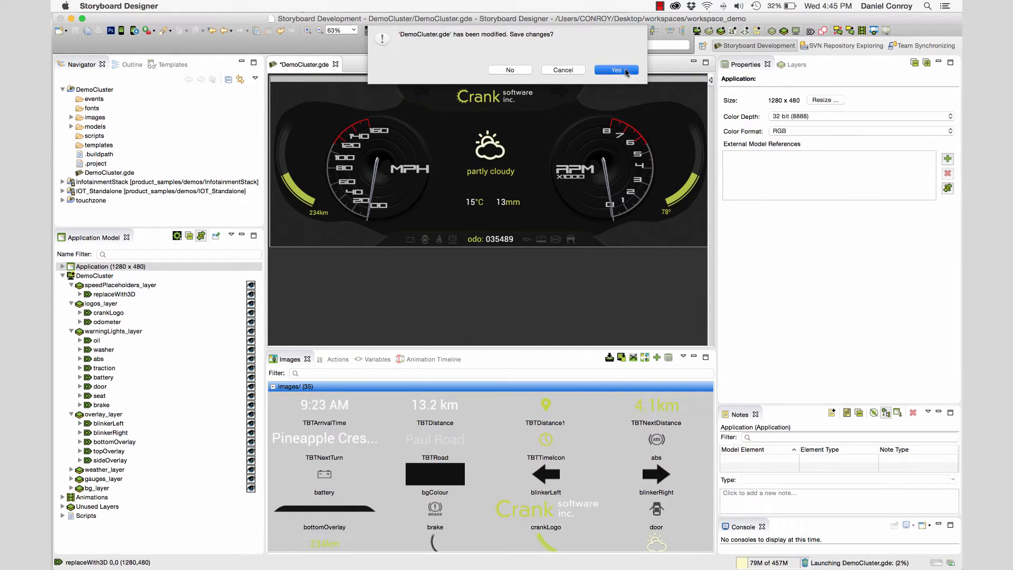
left_click(614, 70)
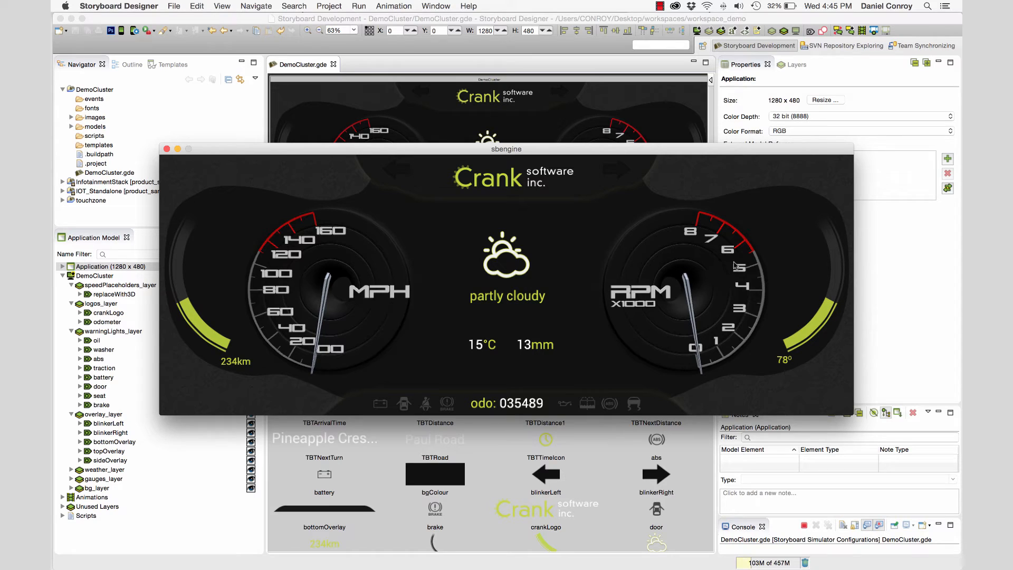
mouse_move(555, 196)
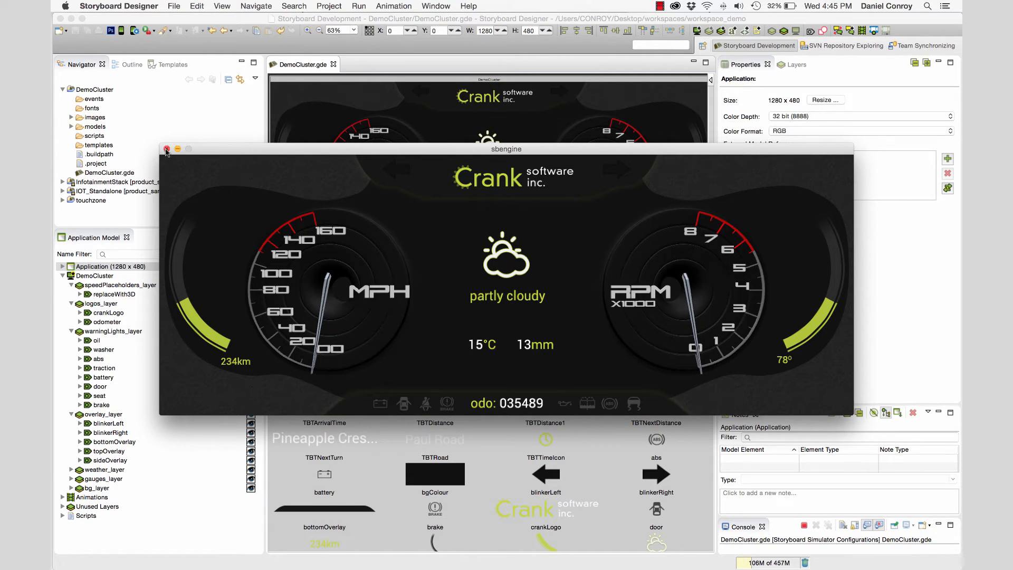
left_click(167, 149)
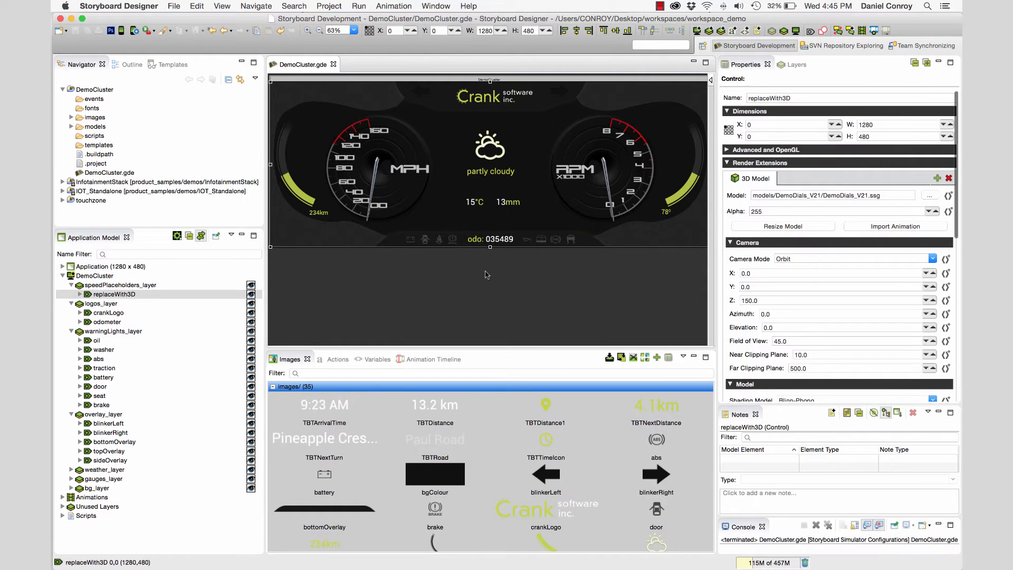
Scroll through replaceWith3D's 3D model properties and collapse the Lighting section
scroll("down", 3)
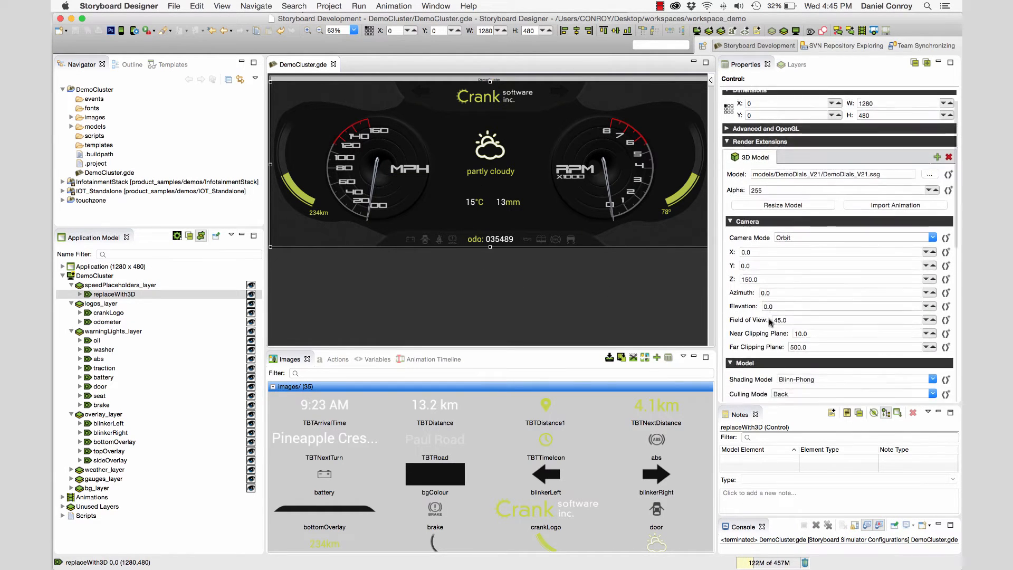
scroll("down", 3)
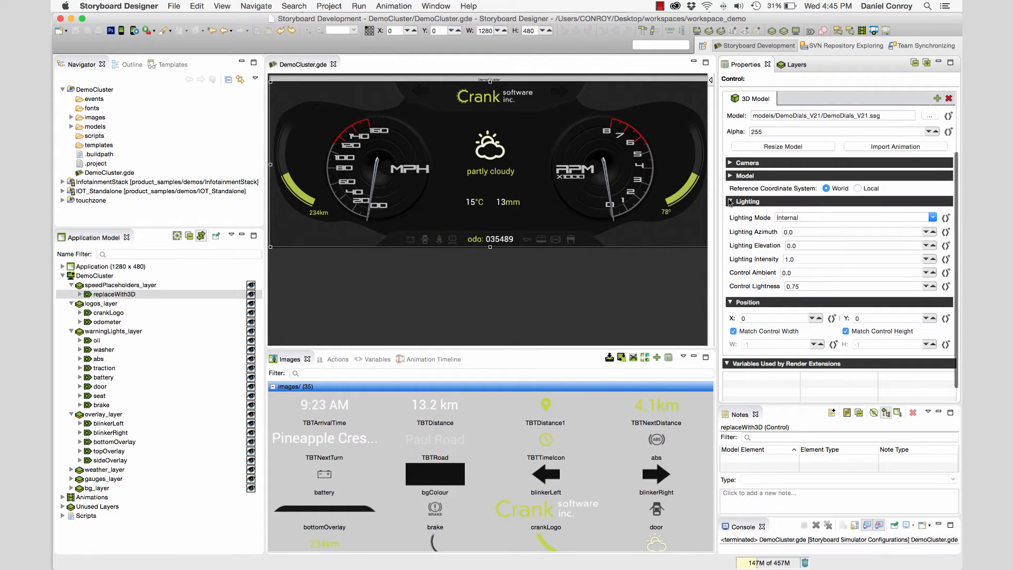
left_click(747, 201)
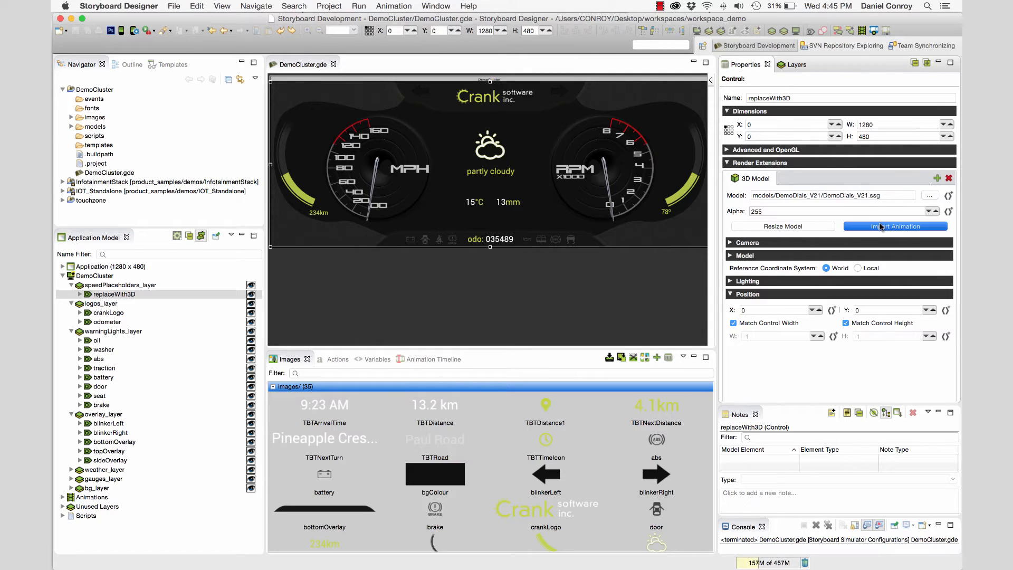
Import the DialsOut, DialsIn and NeedleMovement animations from the 3D dials model
left_click(895, 226)
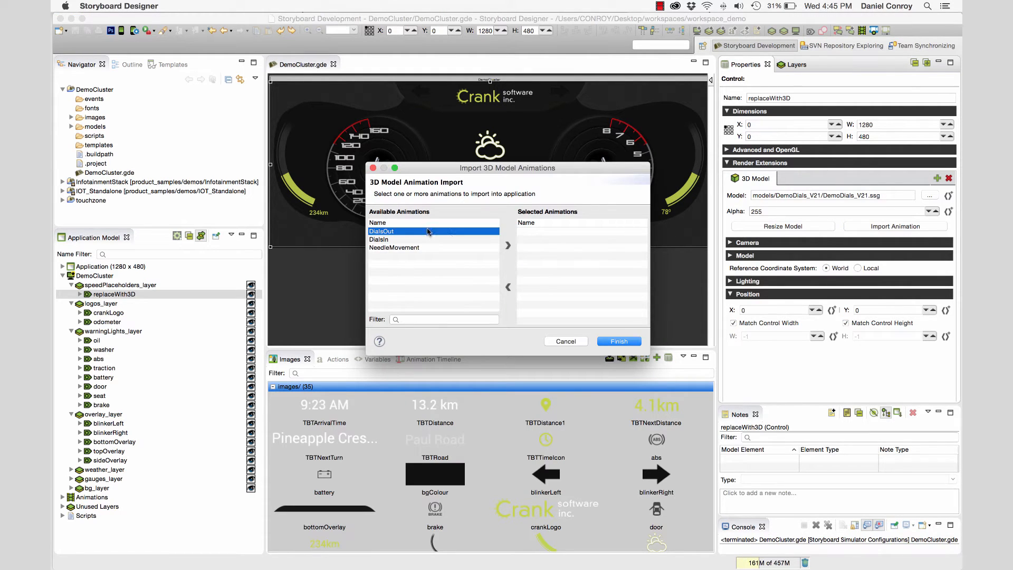
left_click(394, 247)
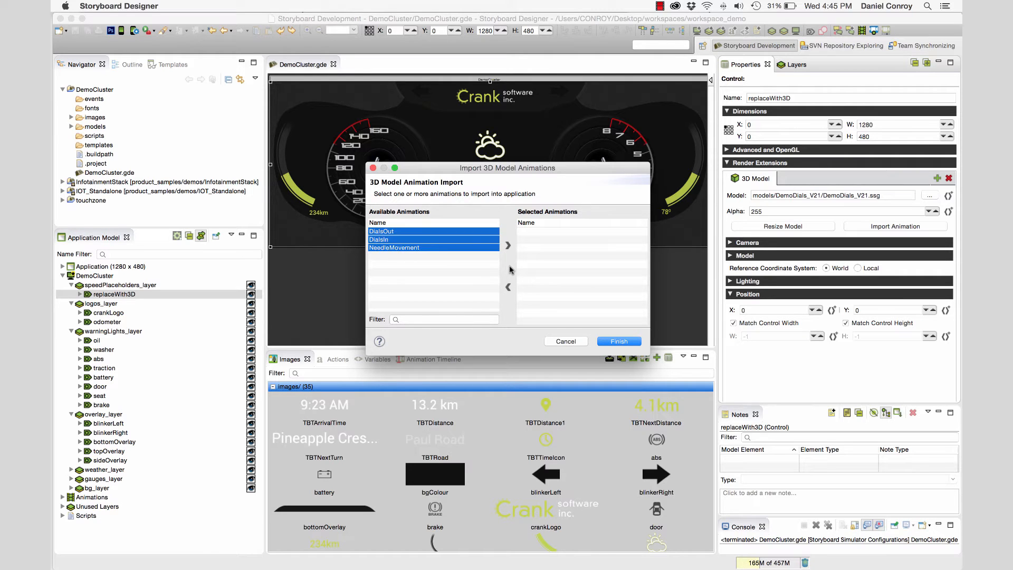
left_click(509, 246)
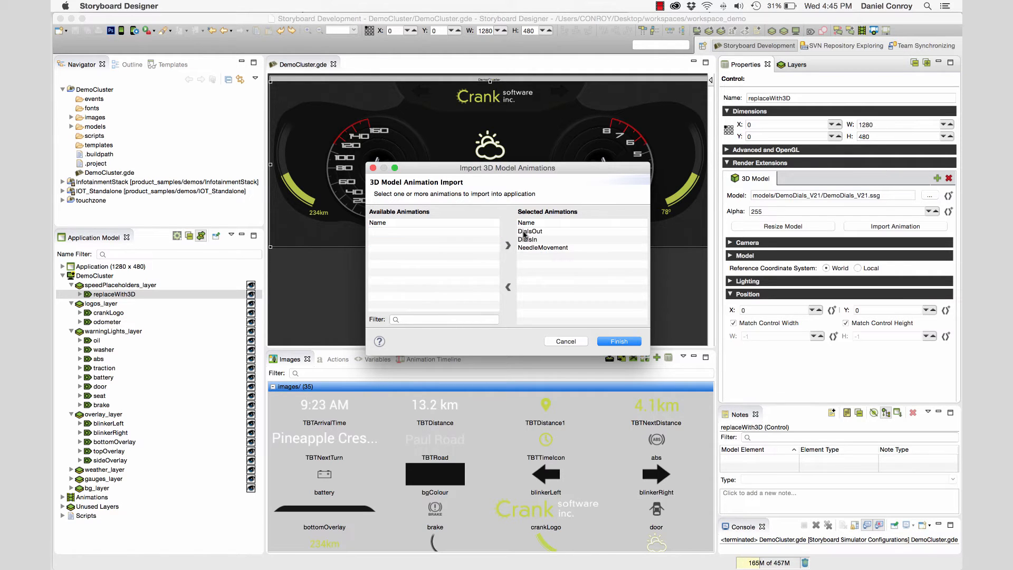
left_click(617, 340)
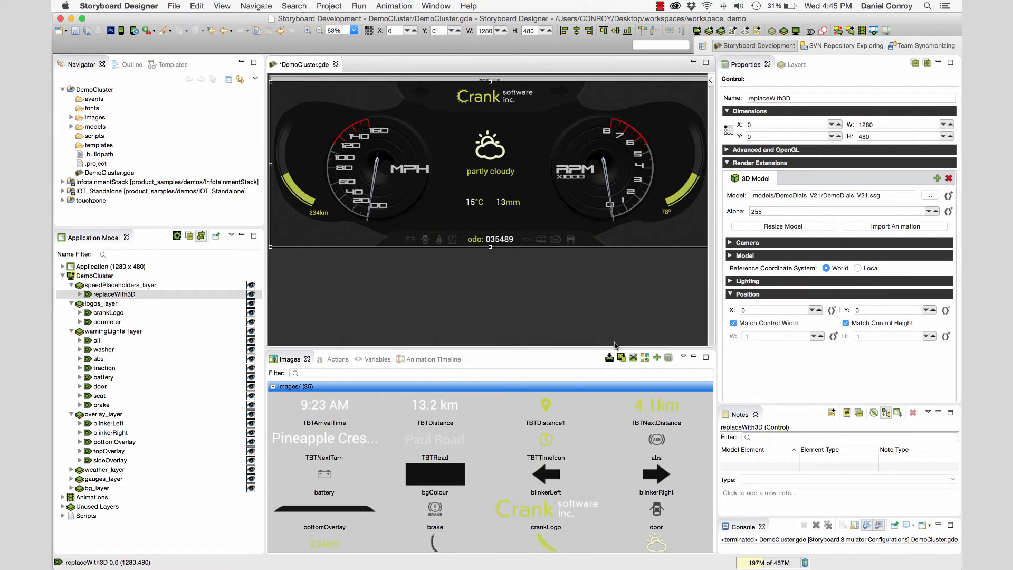
Open DialsOut from the Animation Timeline list, preview it, then close the preview
left_click(424, 359)
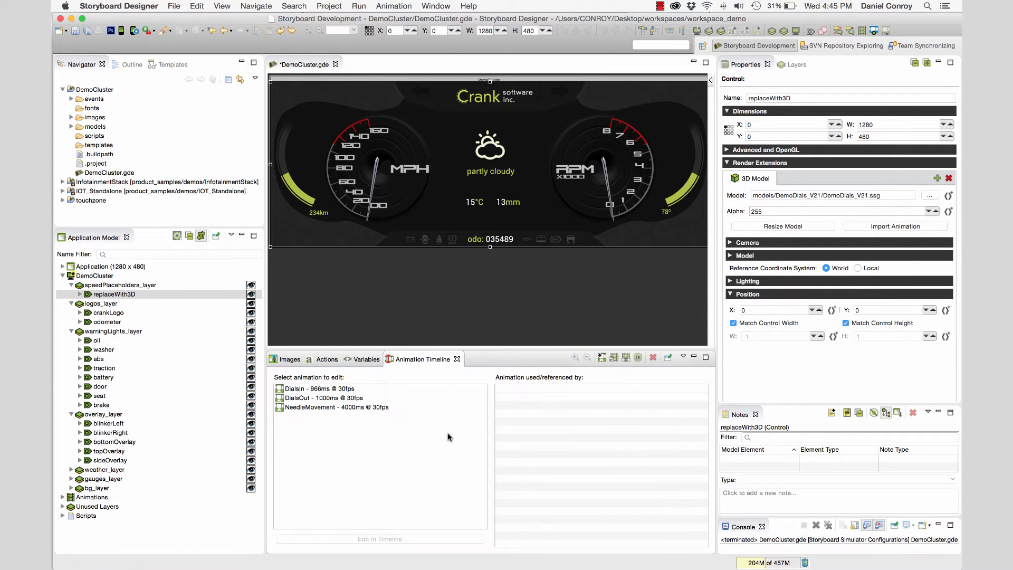
left_click(319, 388)
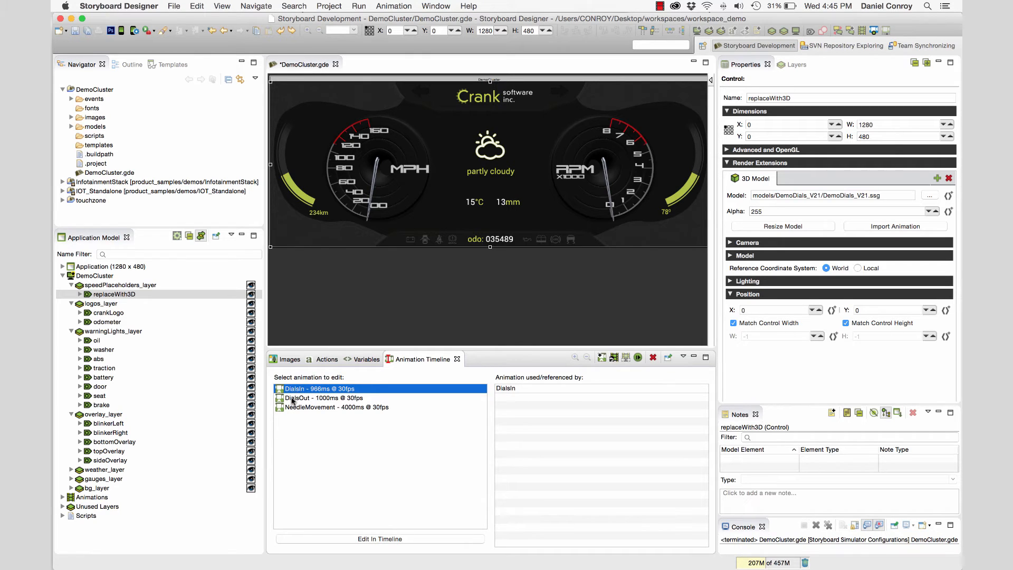
double_click(323, 397)
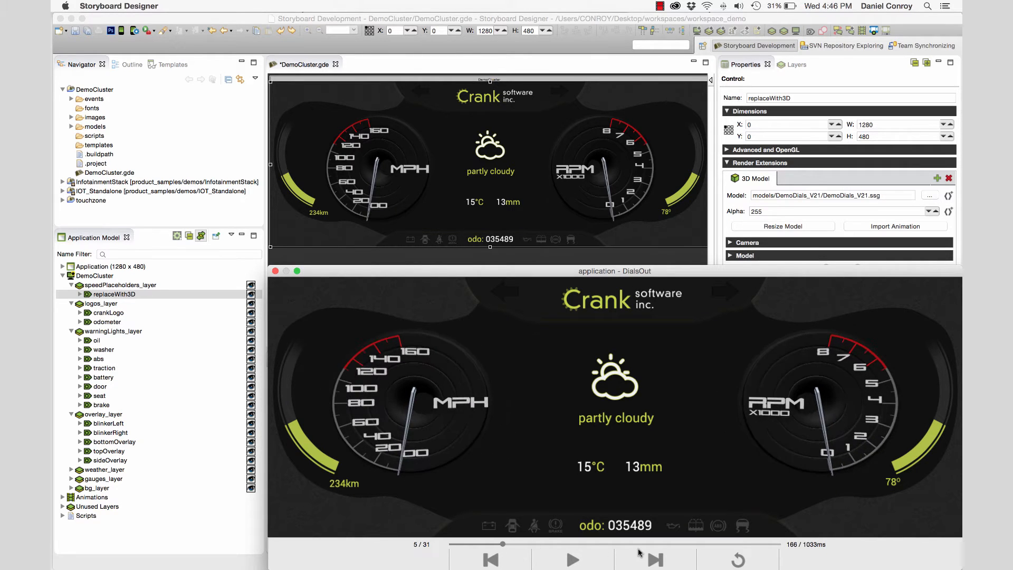
left_click(489, 559)
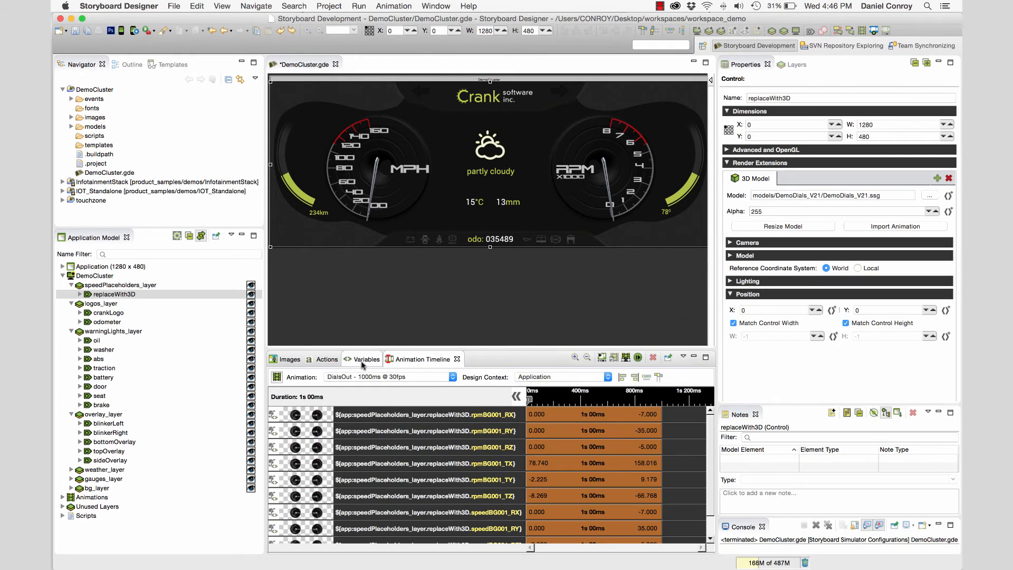
Show the 3D model's variables and inspect the speedBG001_TX variable
left_click(366, 358)
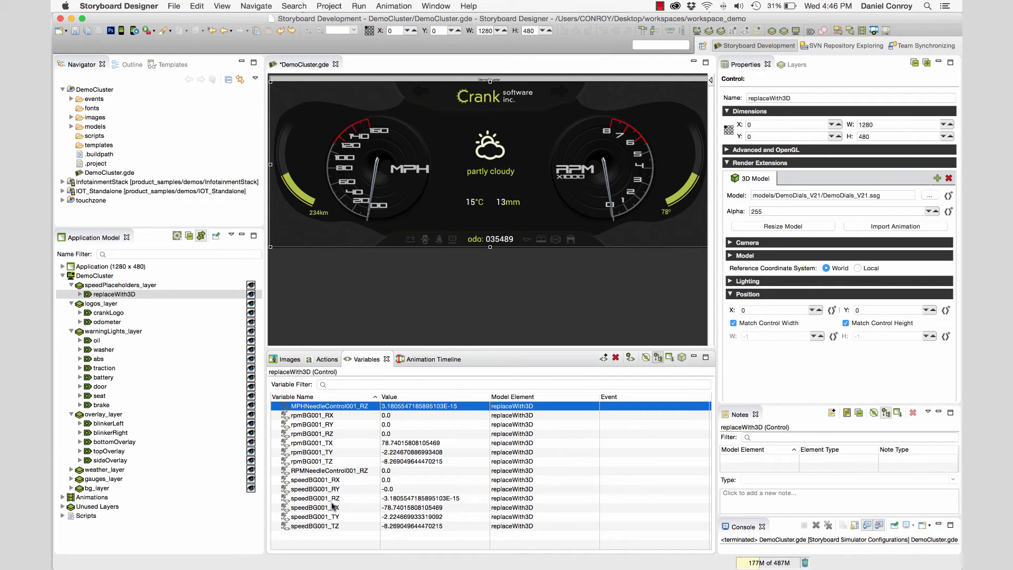
left_click(314, 507)
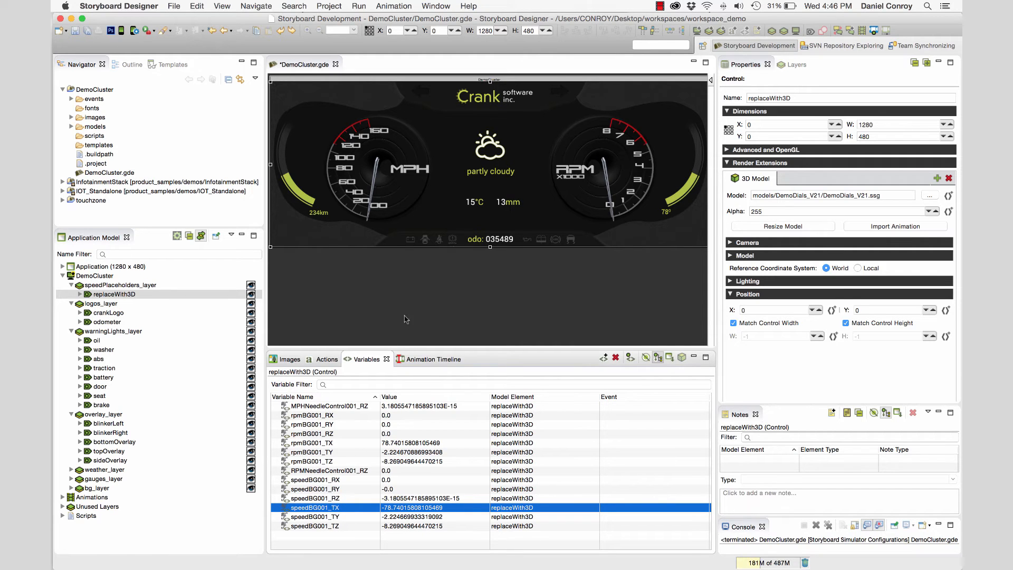
Add an Application Start (gre.init) trigger with an Animation action to the application
left_click(424, 359)
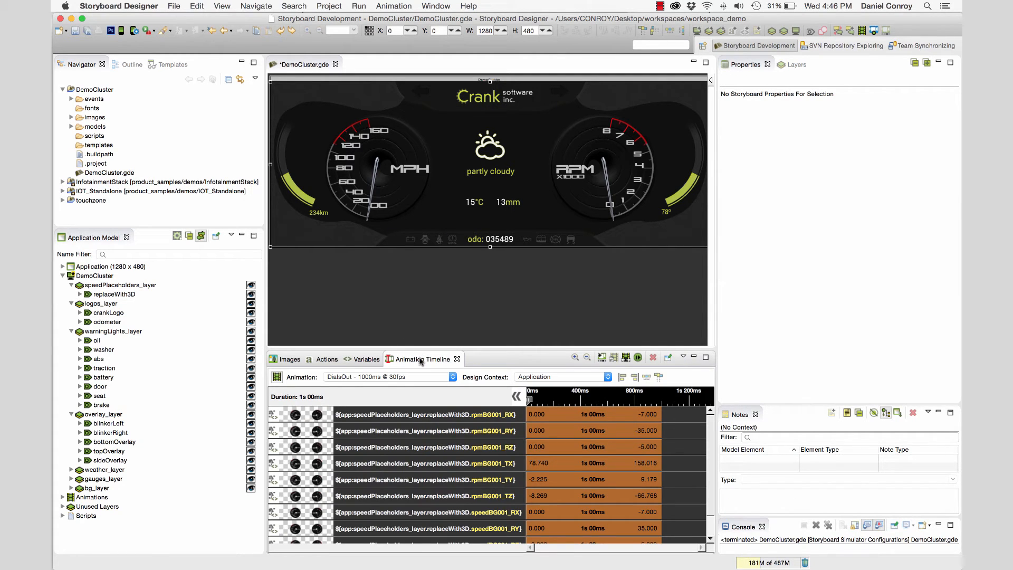
mouse_move(397, 367)
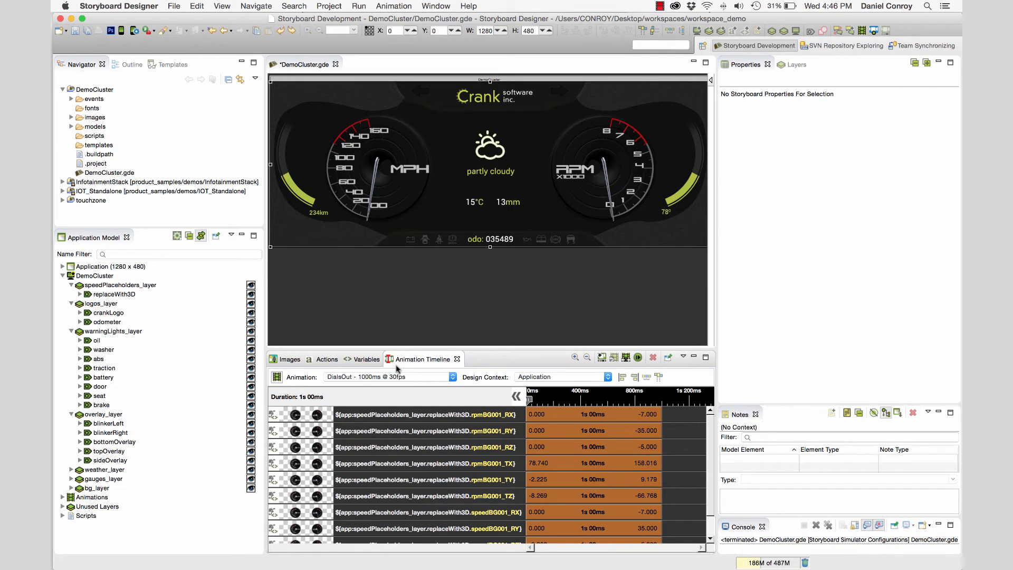
right_click(104, 266)
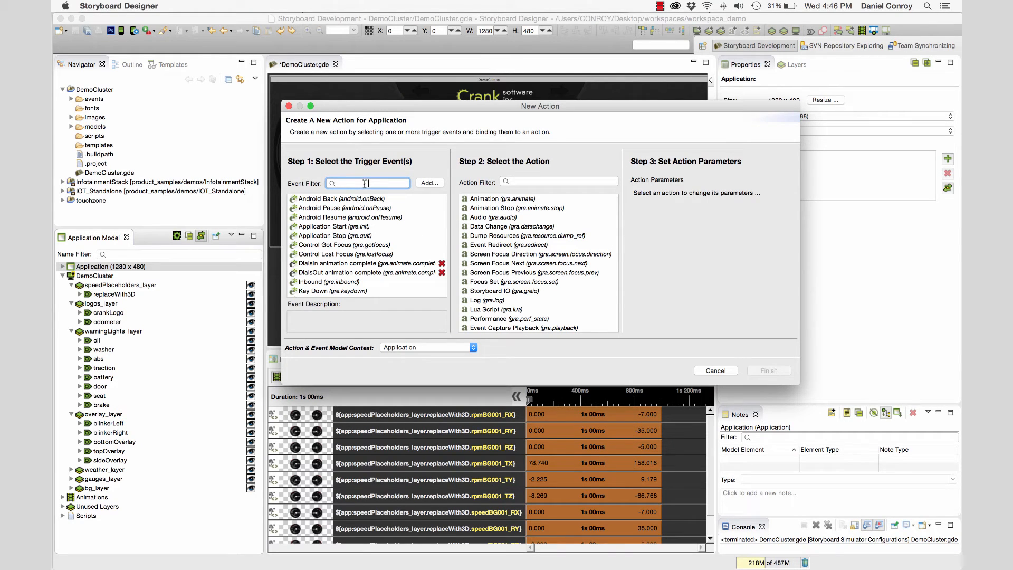
type("init")
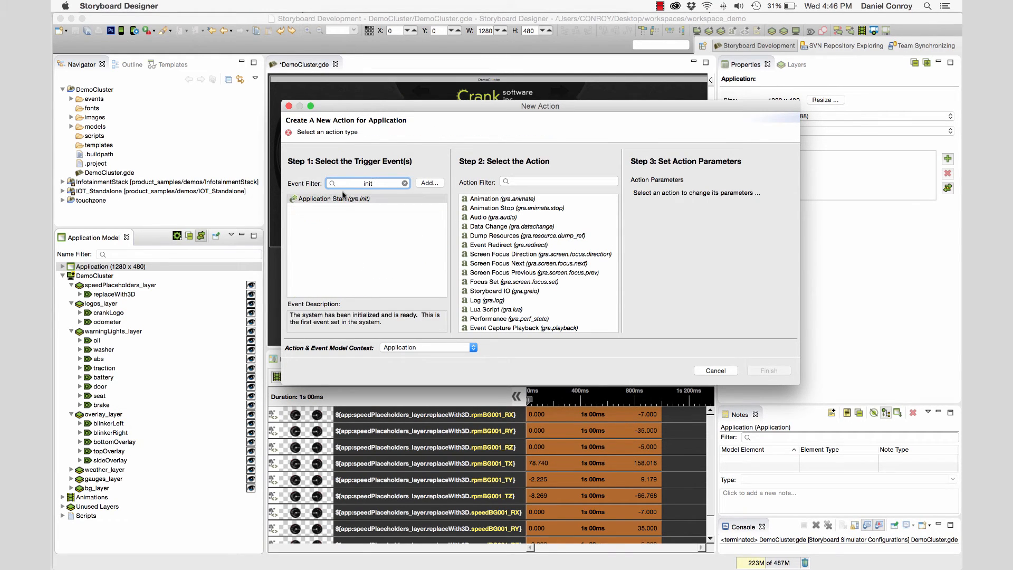
left_click(501, 199)
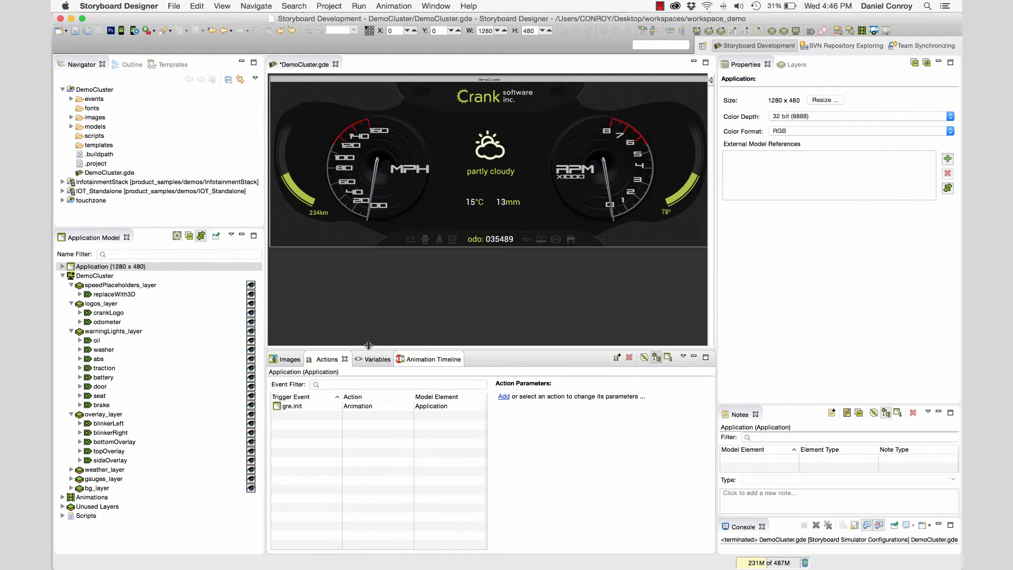
Add an application Animation action triggered by a dials animation completing
left_click(110, 266)
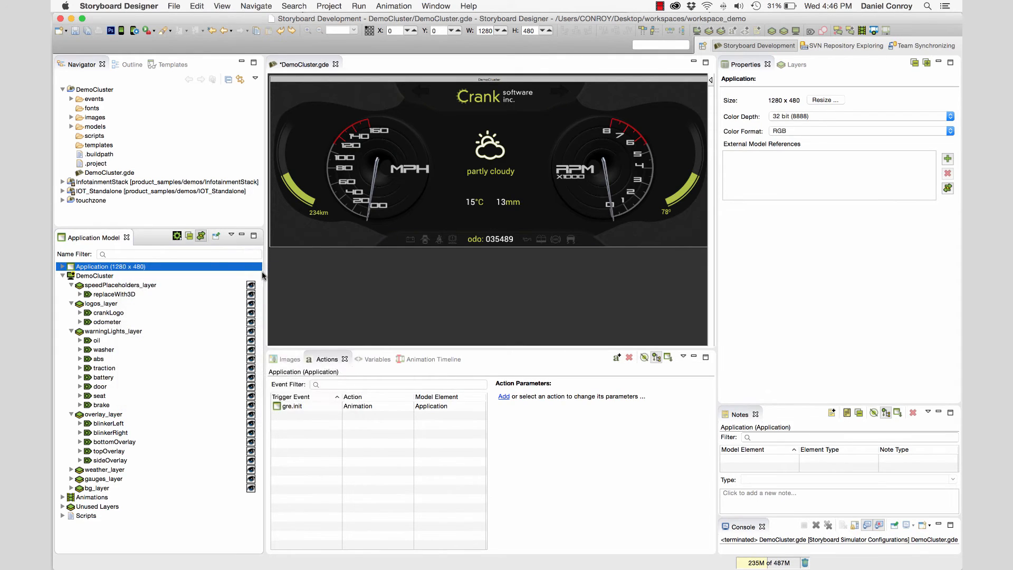
left_click(503, 396)
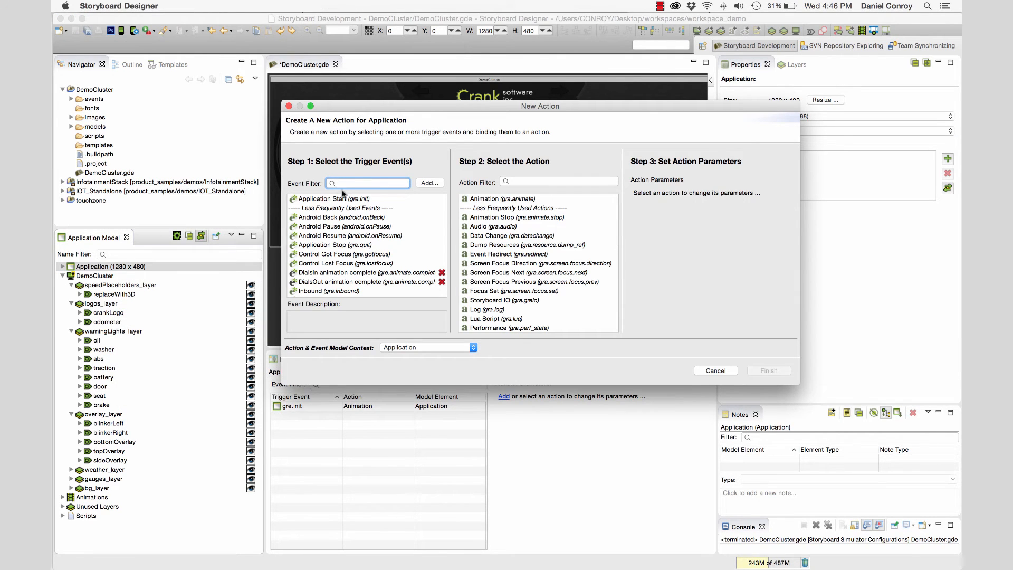
type("dia")
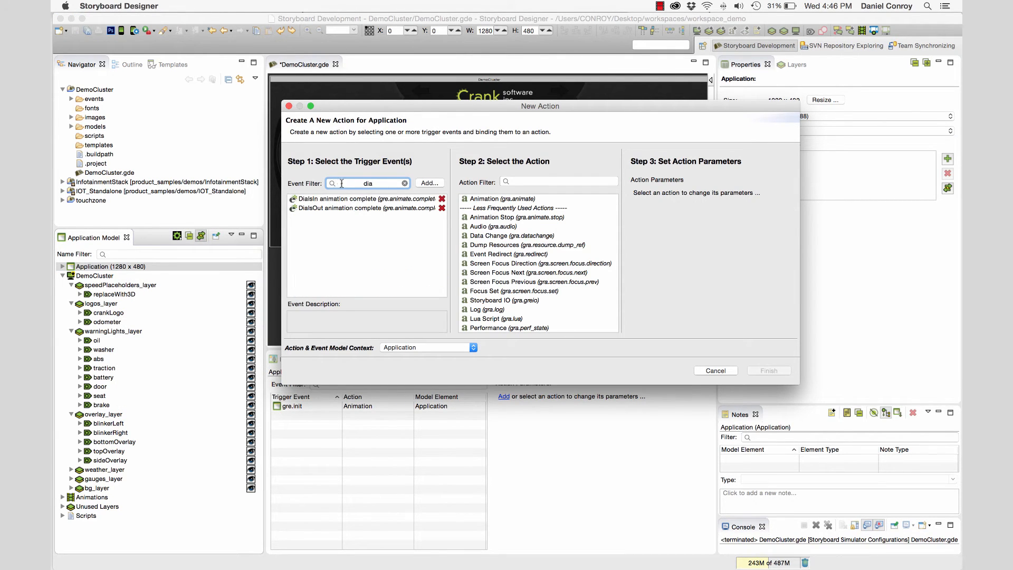
left_click(501, 198)
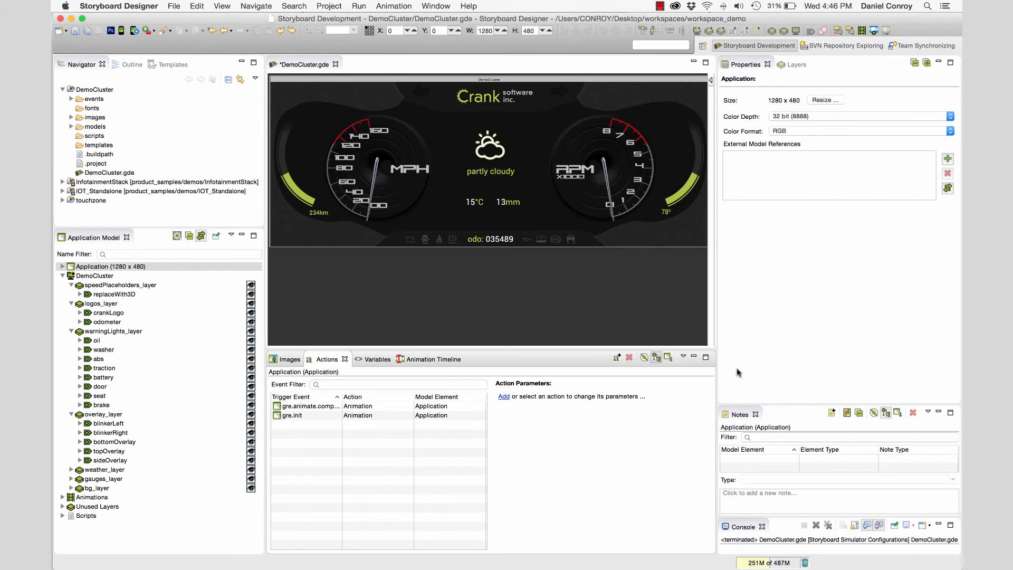
Add an action playing DialsIn when the NeedleMovement animation completes
right_click(110, 266)
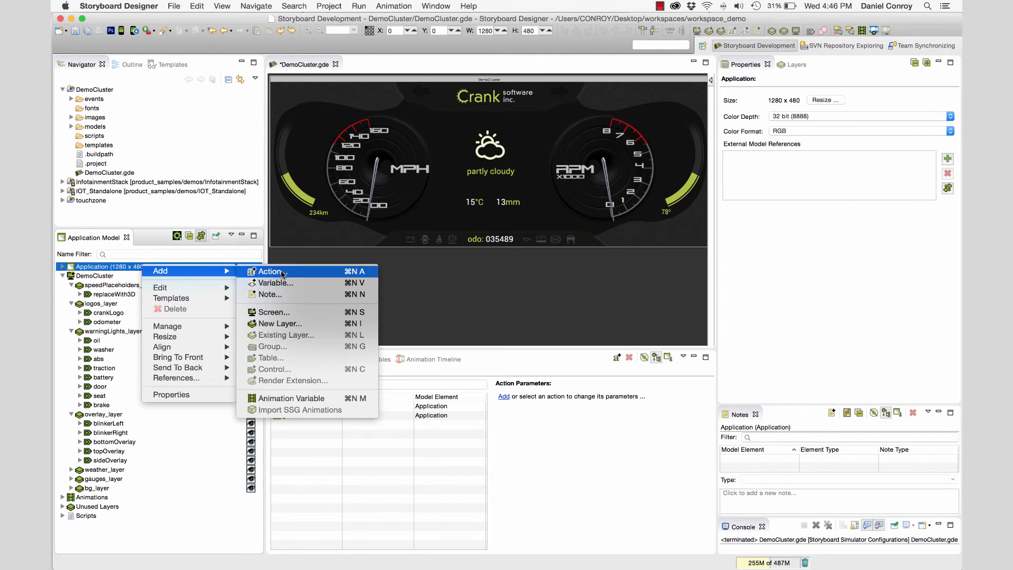
left_click(270, 271)
type("ne")
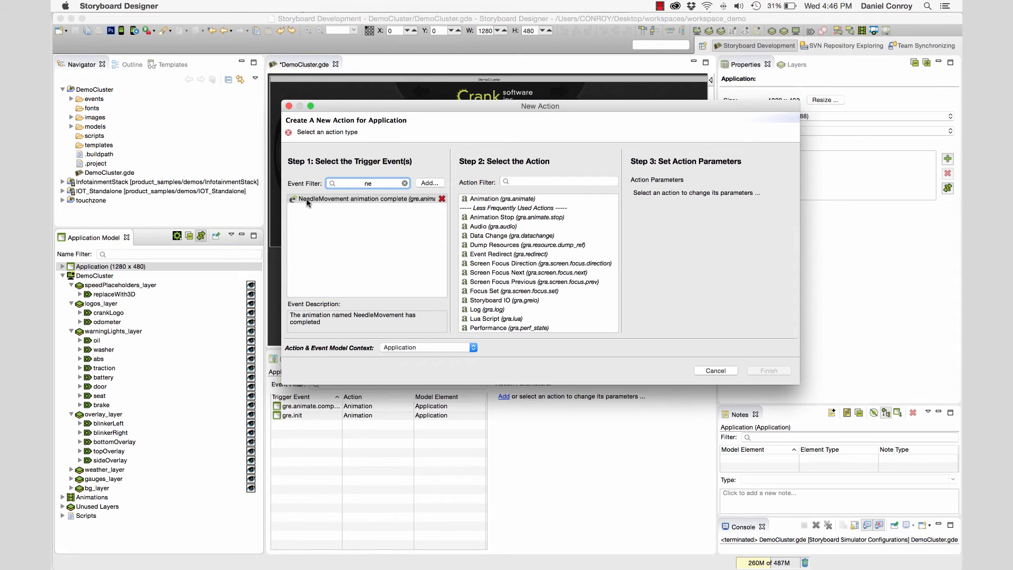
left_click(365, 198)
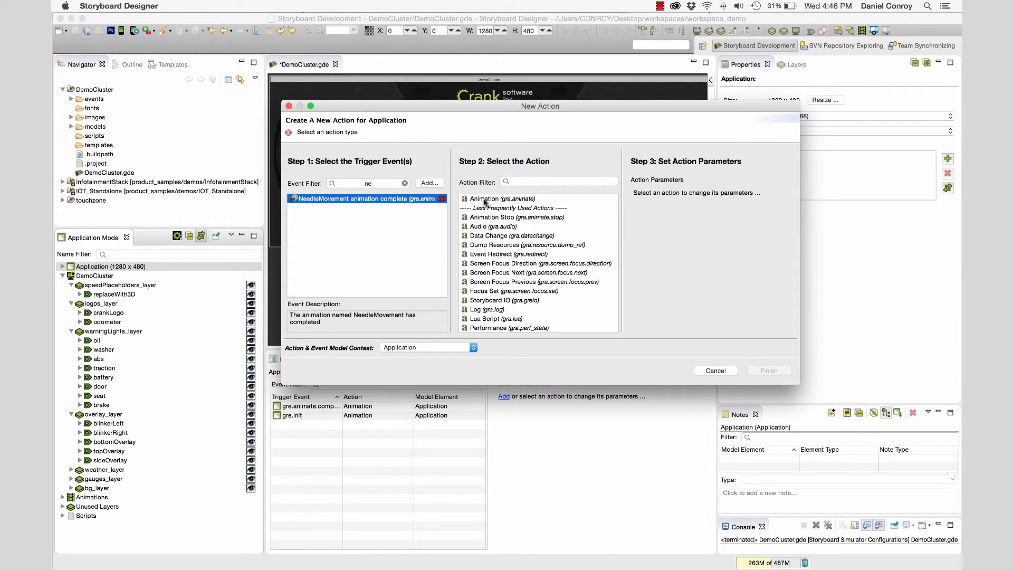
left_click(501, 198)
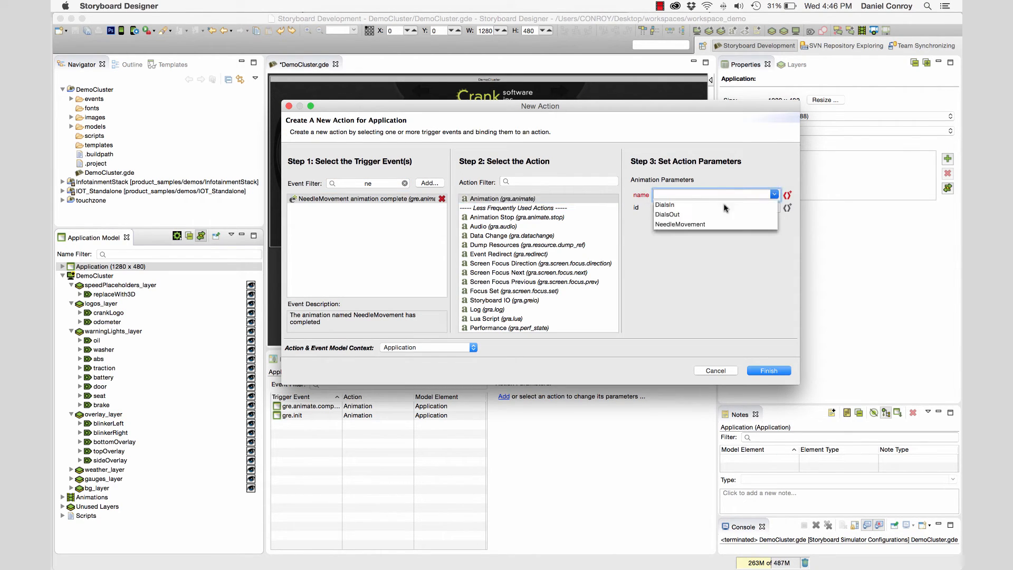
left_click(664, 205)
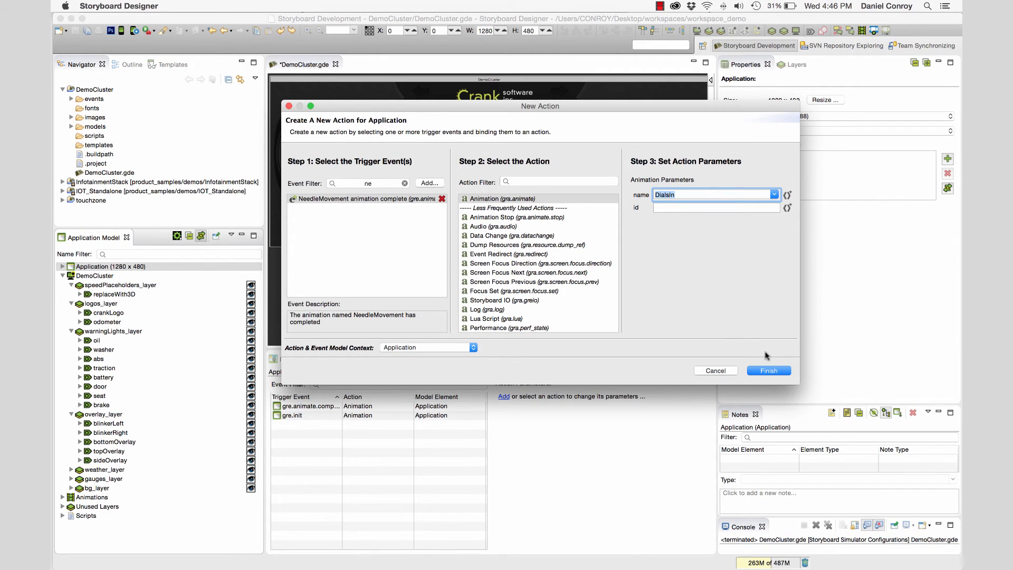
left_click(768, 370)
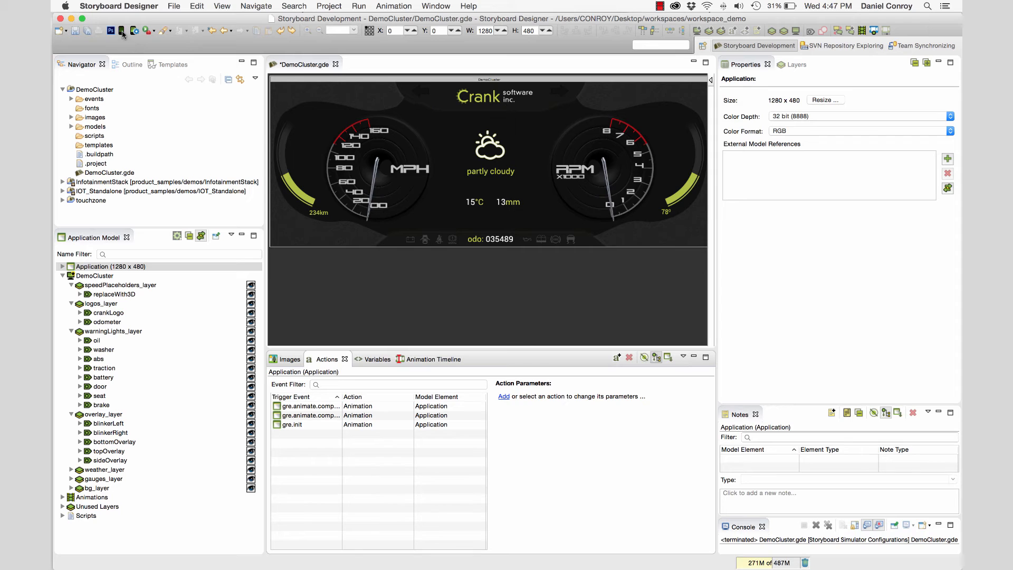
Run DemoCluster in the simulator, saving DemoCluster.gde first
left_click(122, 31)
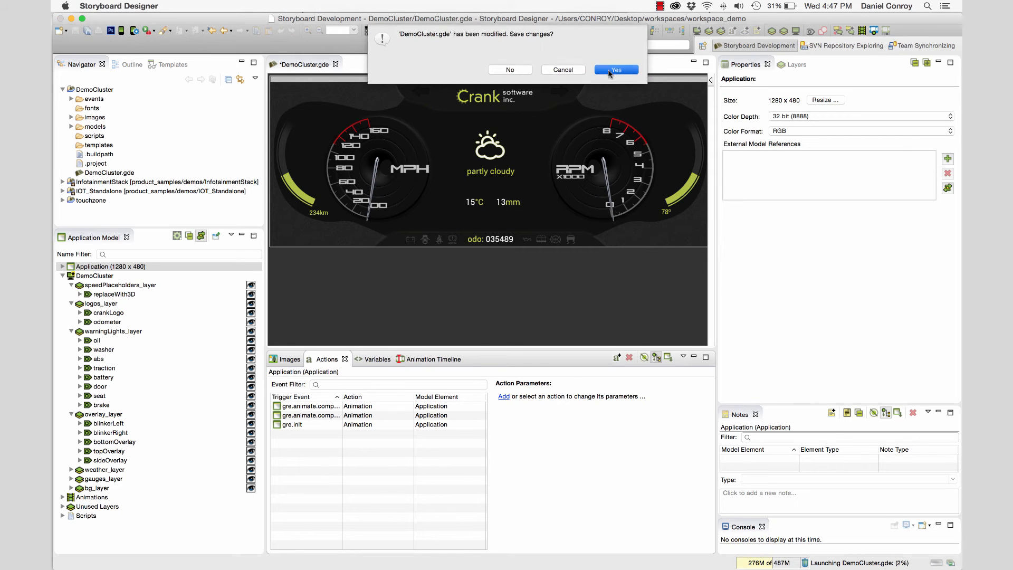
left_click(615, 69)
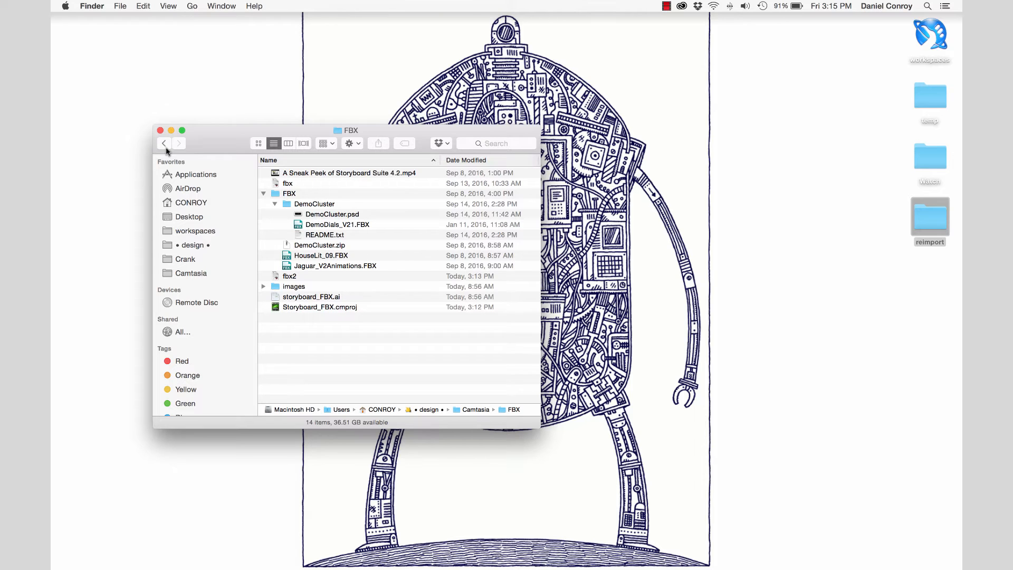
Open the house FBX model in FBX Review and orbit around its floor plan
double_click(321, 255)
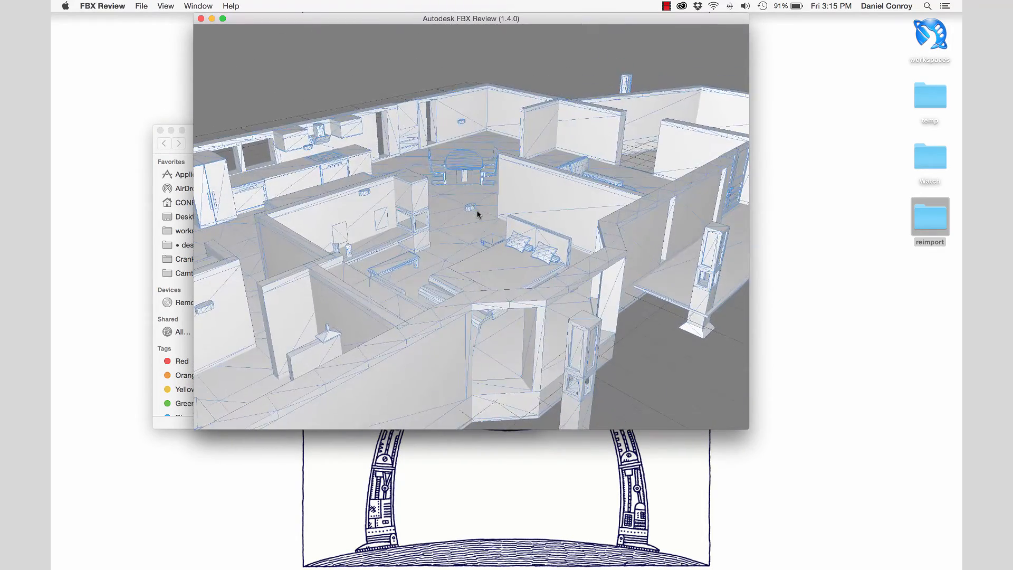
left_click_drag(477, 214, 378, 217)
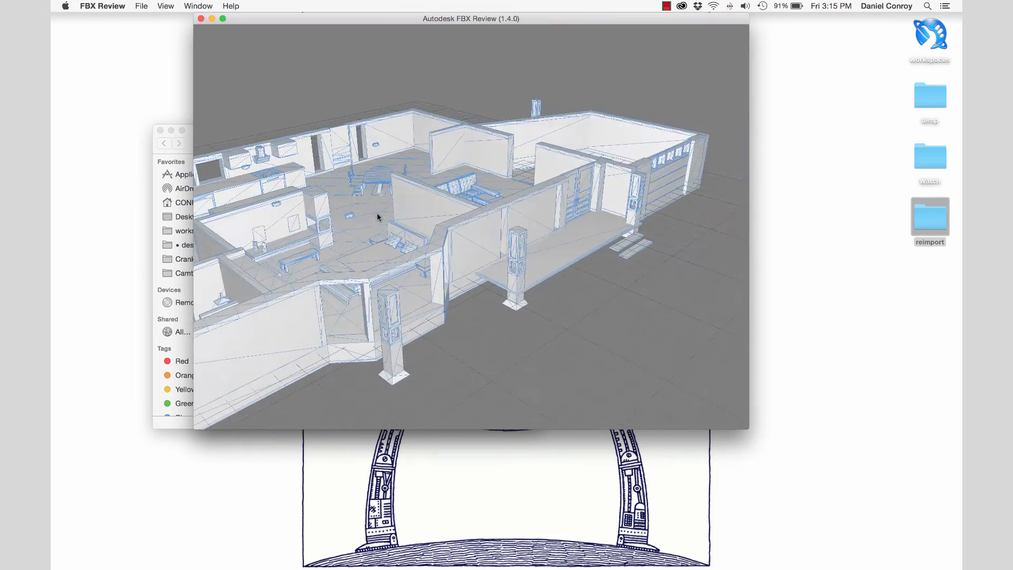
left_click_drag(378, 216, 420, 213)
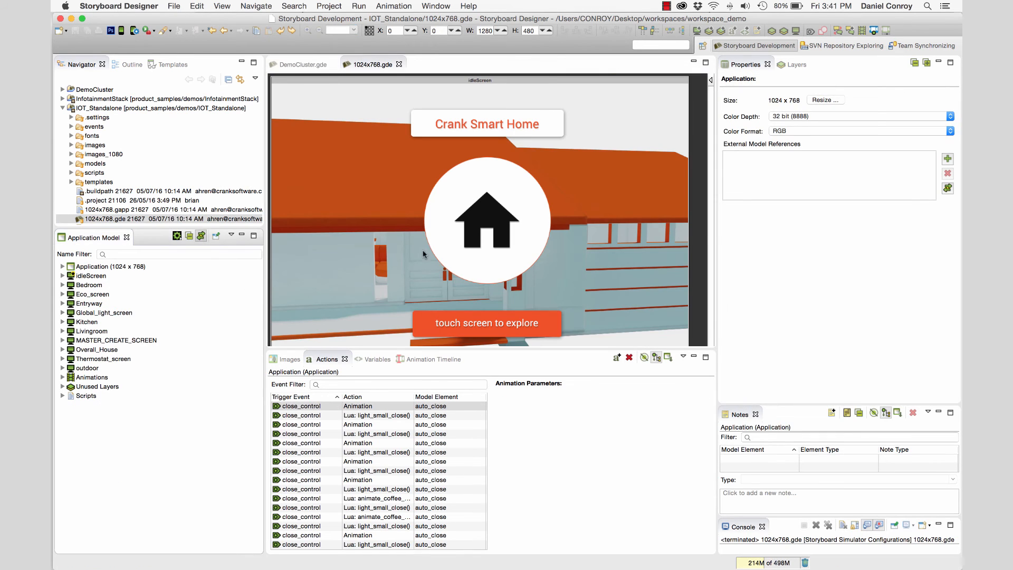
Open IDLESCREEN_iconsCarousel in the timeline, then switch to HOUSE_RoofOff and HOUSE_BedroomOpen
left_click(428, 359)
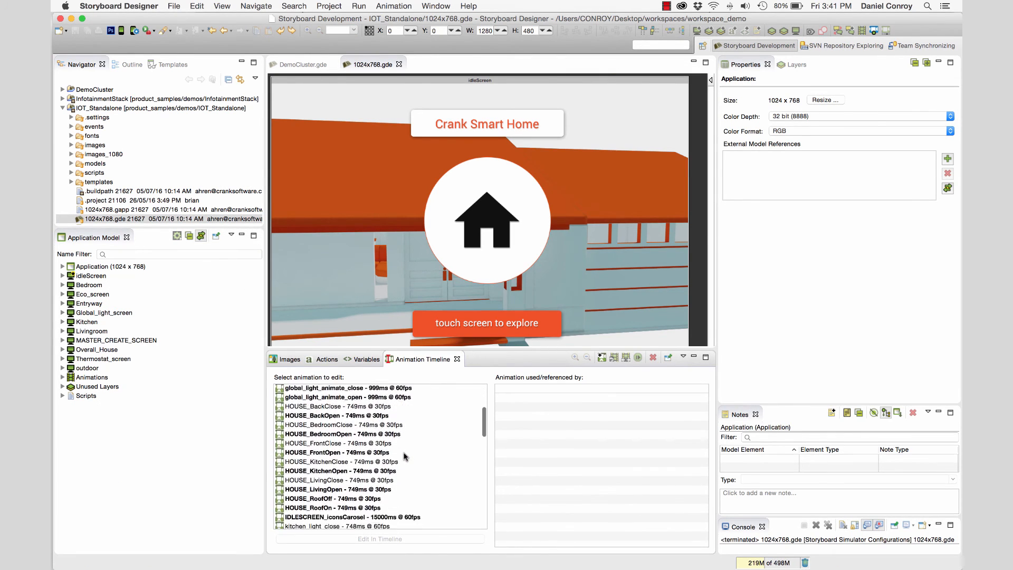
scroll("down", 3)
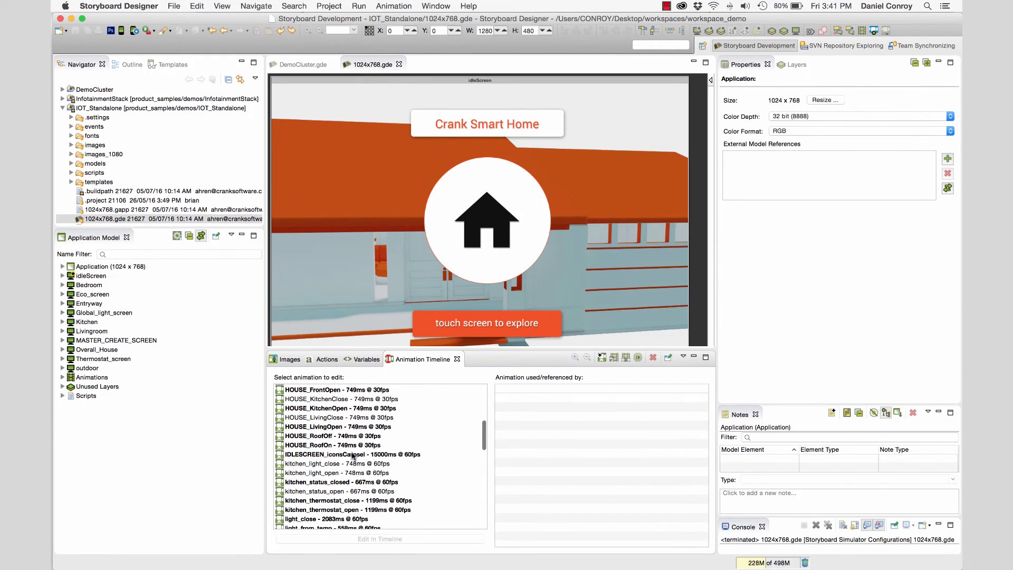
double_click(351, 454)
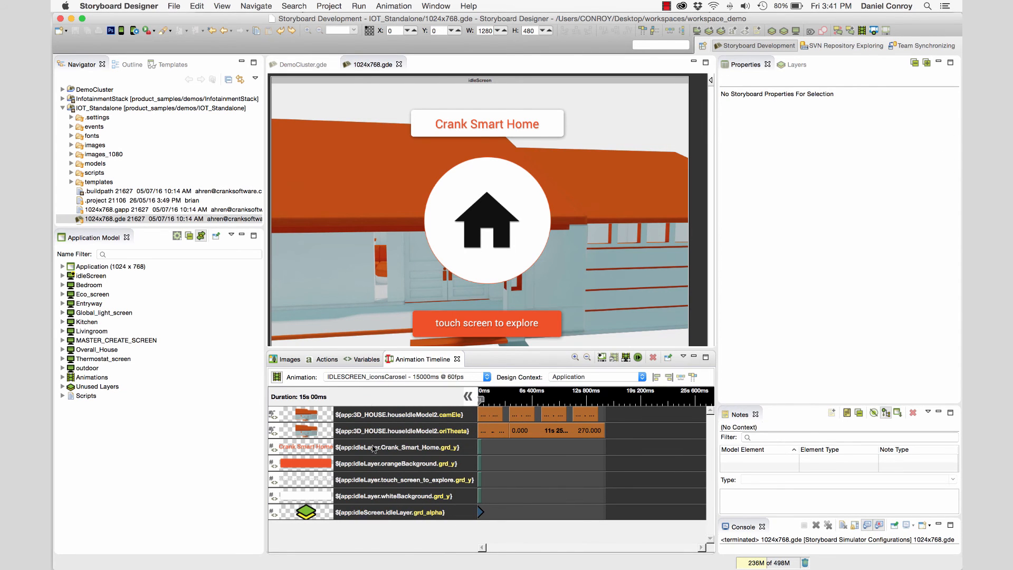
left_click(485, 377)
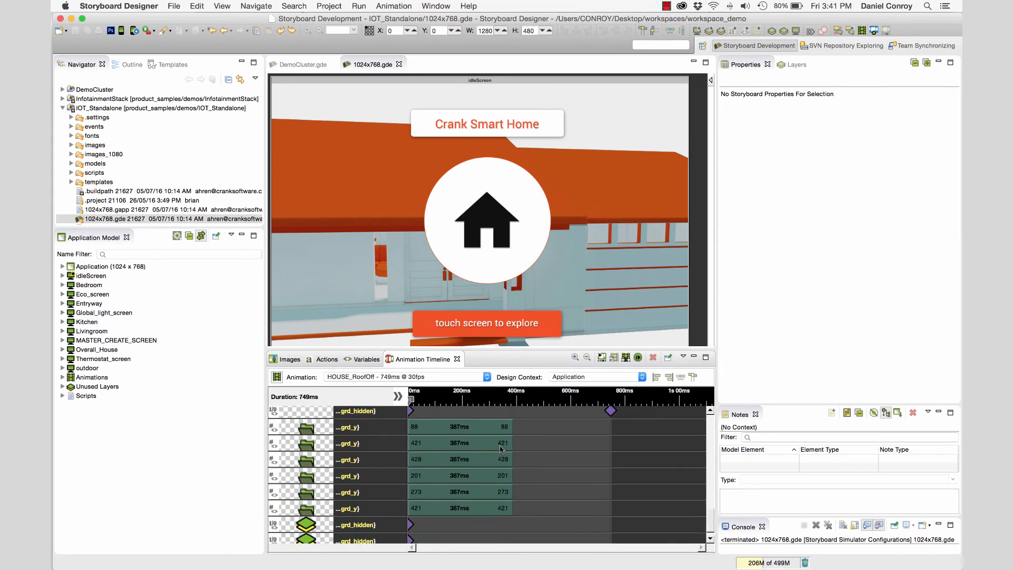
left_click(486, 377)
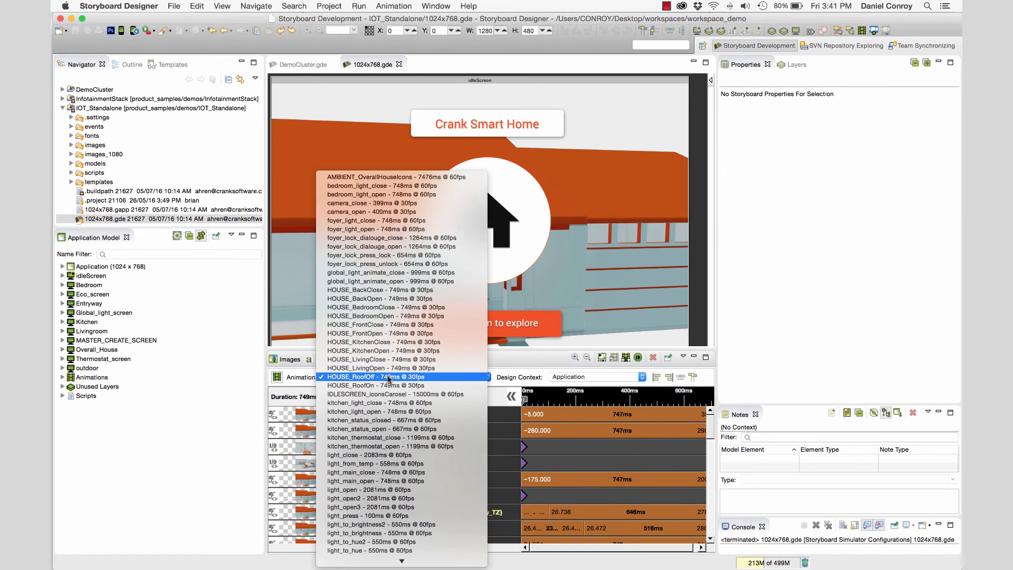
left_click(377, 316)
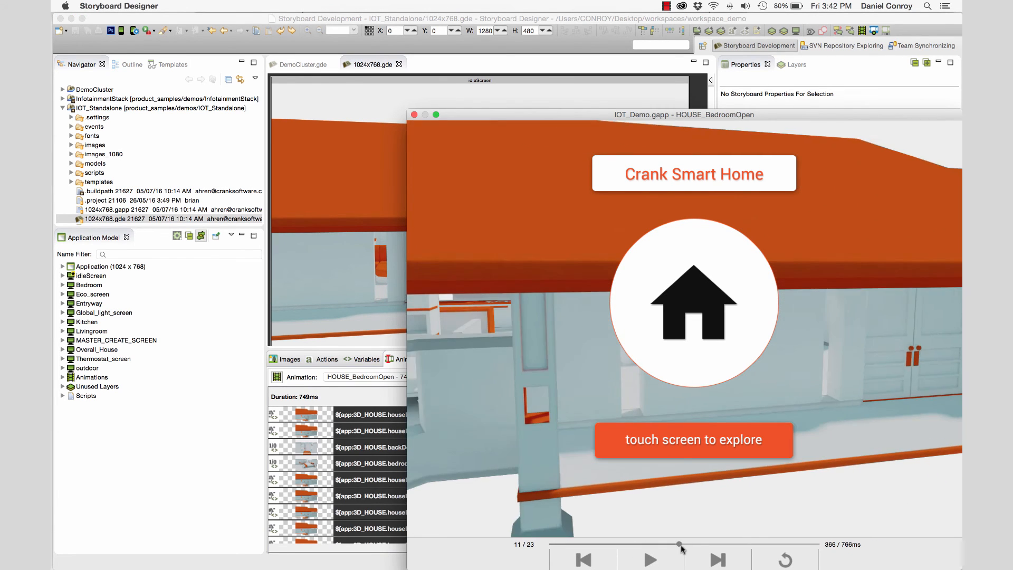
Drag the preview slider partway through the HOUSE_BedroomOpen animation
left_click_drag(679, 544, 761, 544)
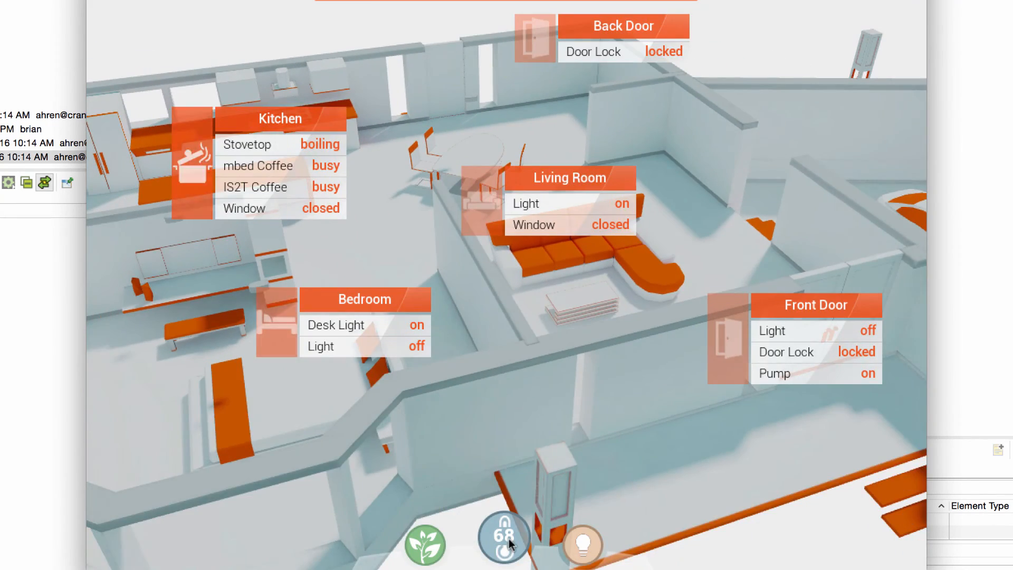
Turn the Living Room light off, then go back to the Home overview
left_click(581, 543)
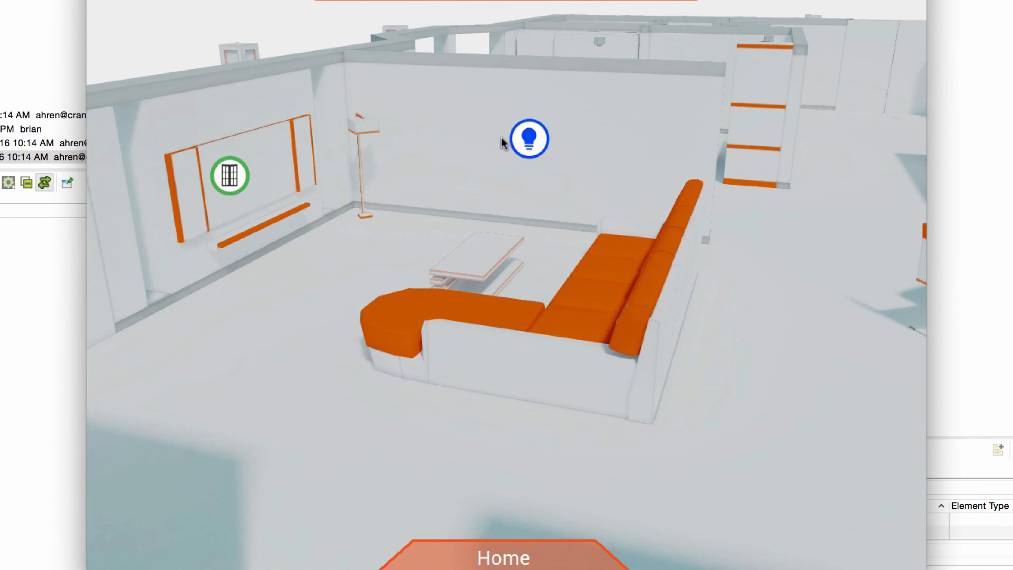
left_click(530, 138)
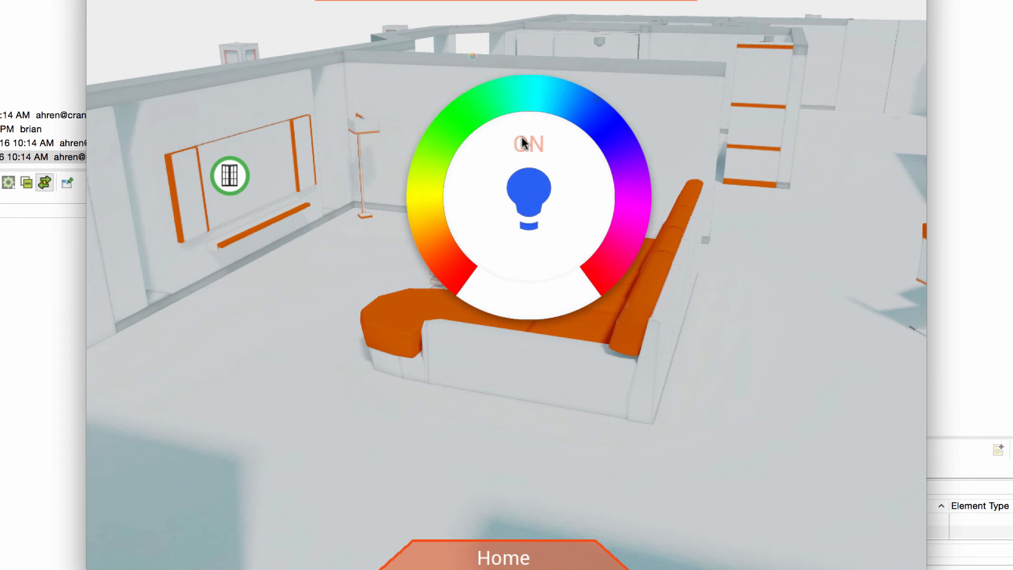
left_click(529, 197)
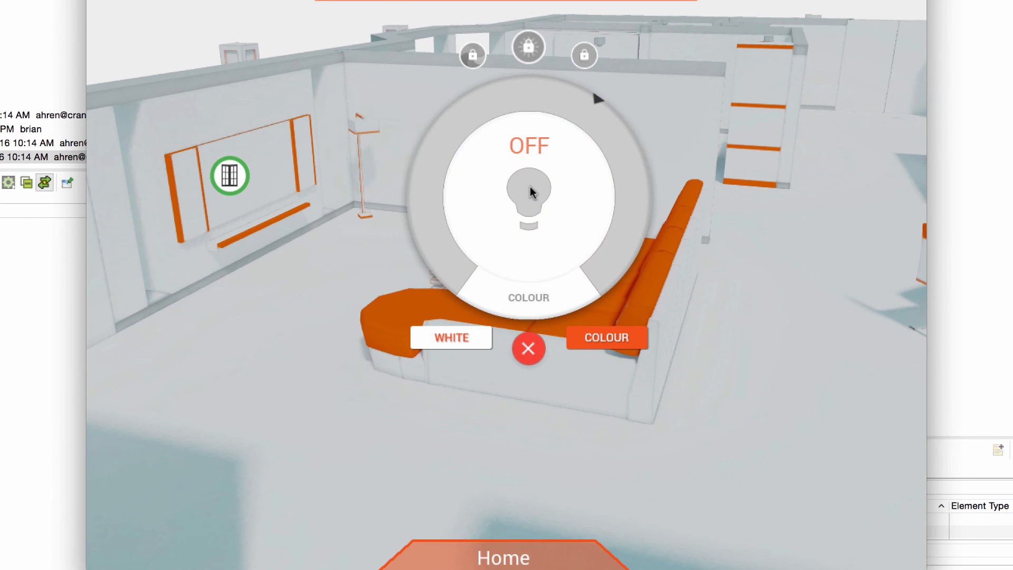
mouse_move(534, 531)
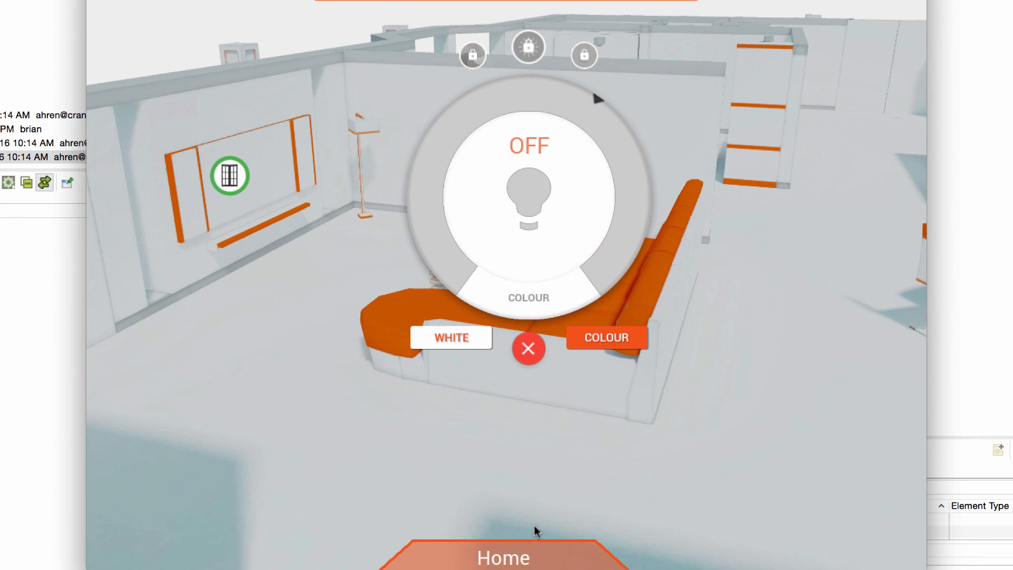
left_click(529, 348)
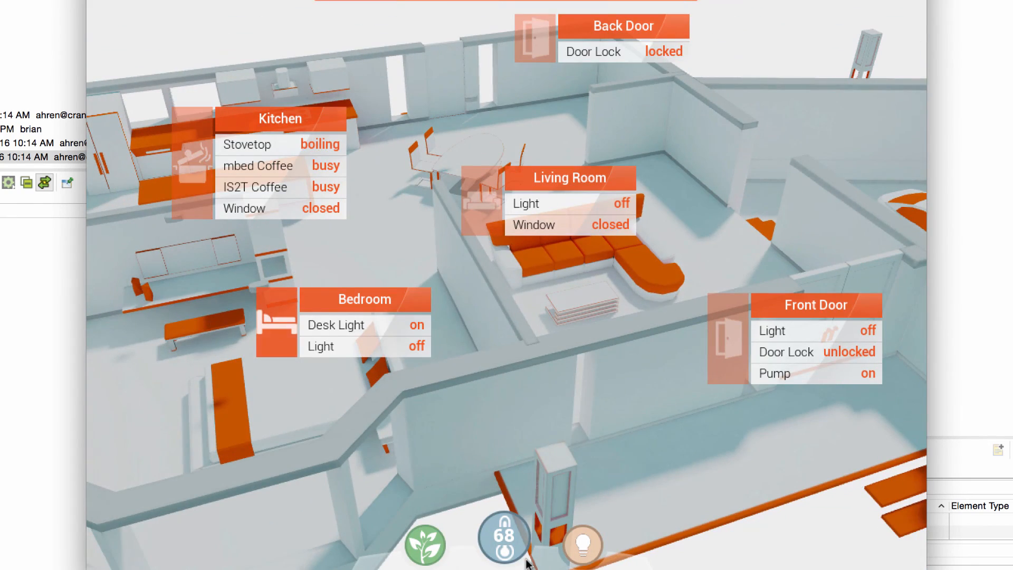